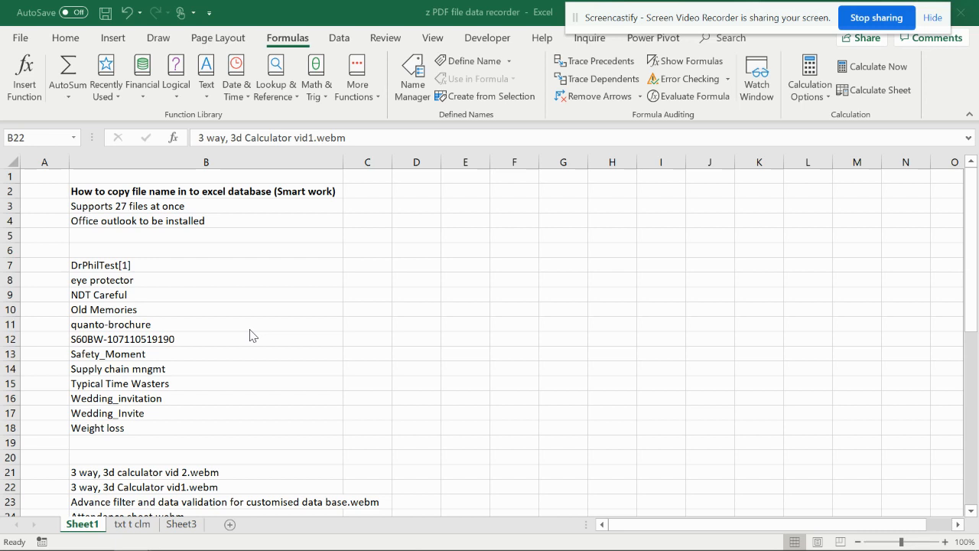
pyautogui.moveTo(248, 303)
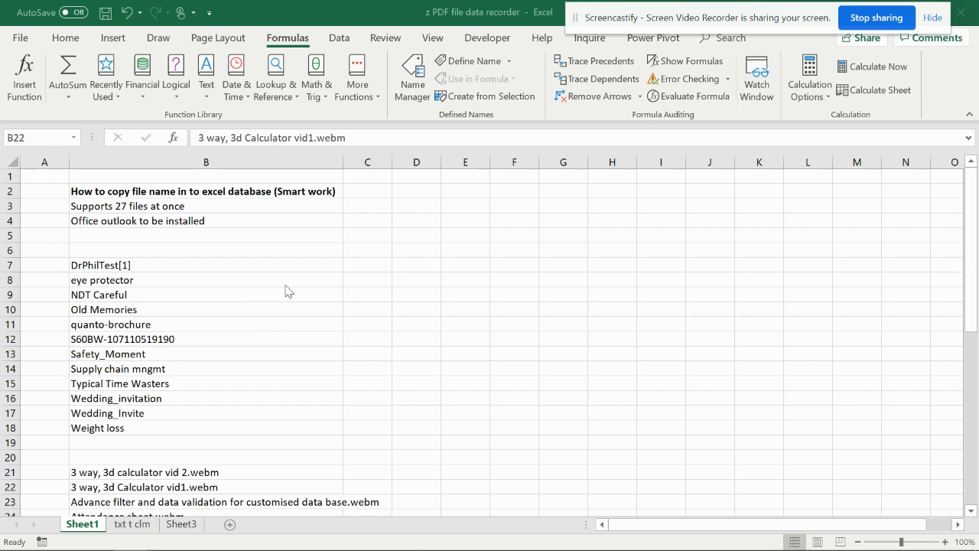
pyautogui.moveTo(294, 273)
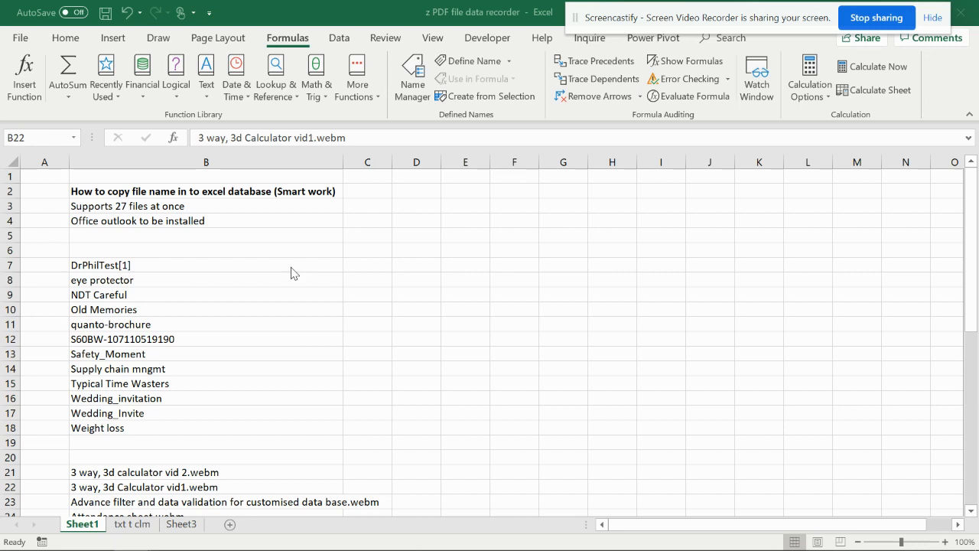
pyautogui.moveTo(263, 255)
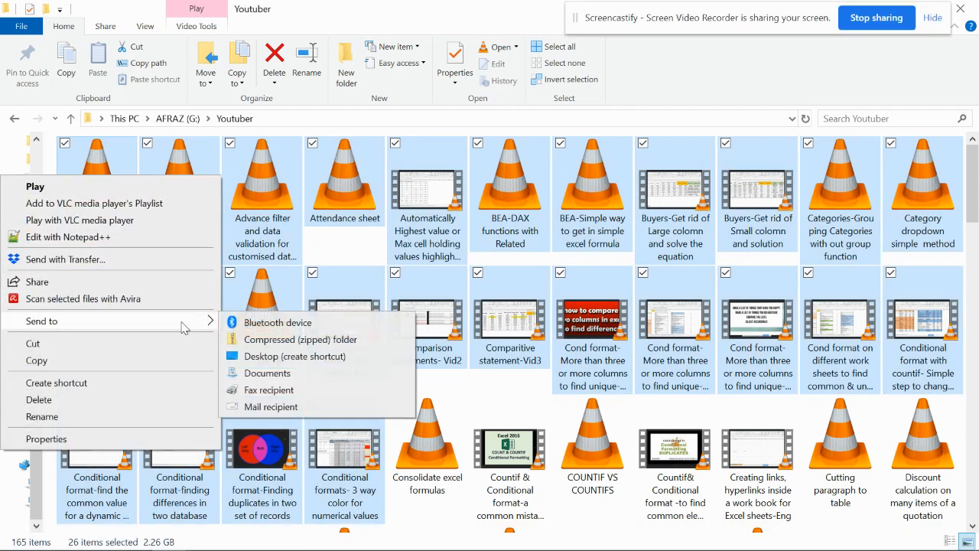
pyautogui.moveTo(273, 407)
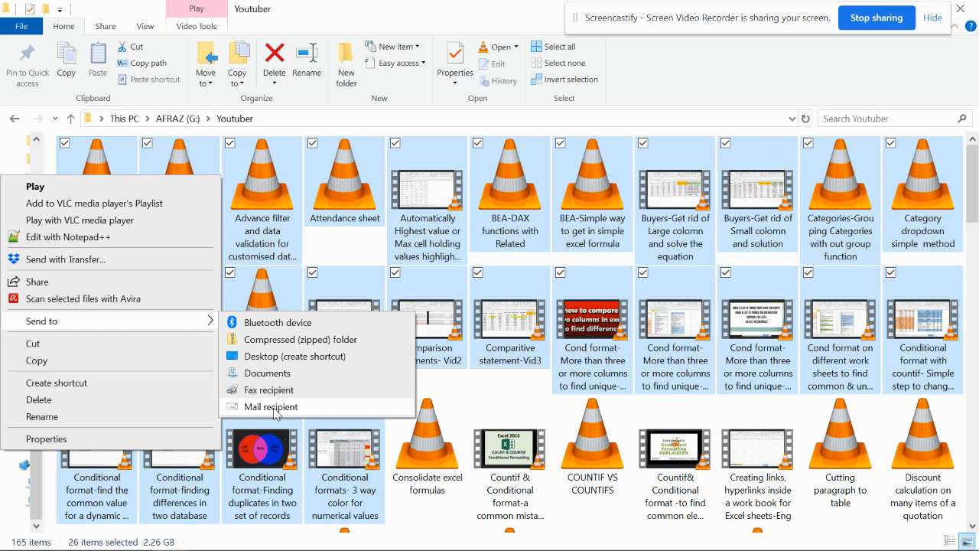
pyautogui.moveTo(273, 354)
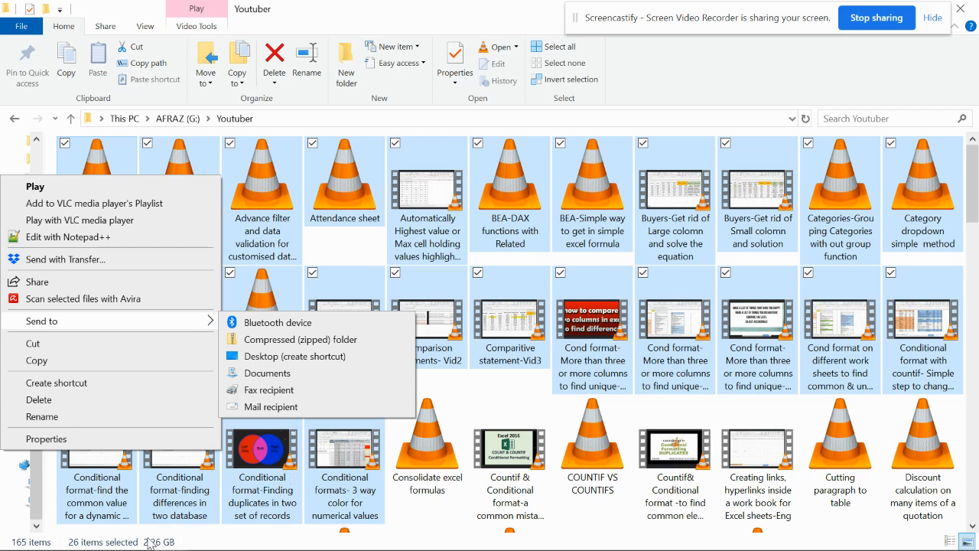
pyautogui.moveTo(266, 374)
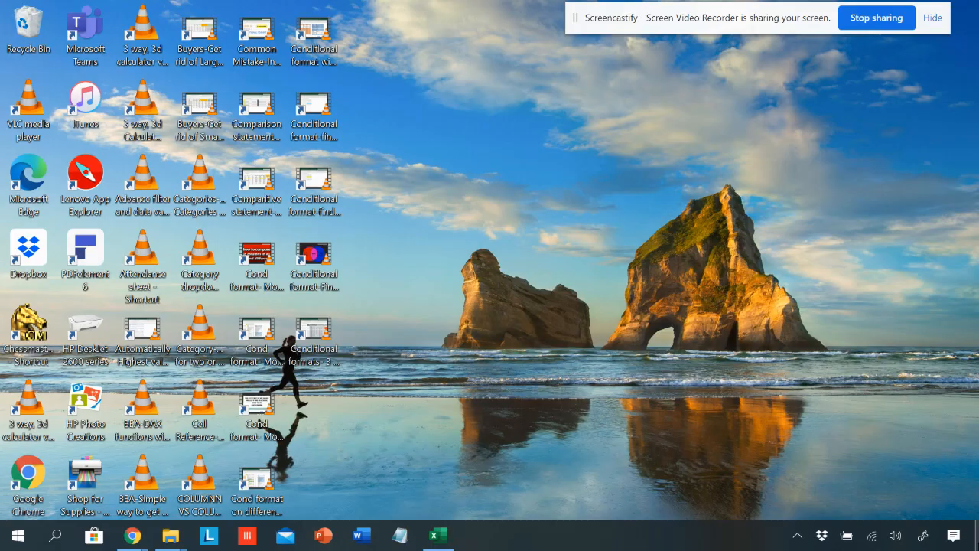
pyautogui.moveTo(379, 32)
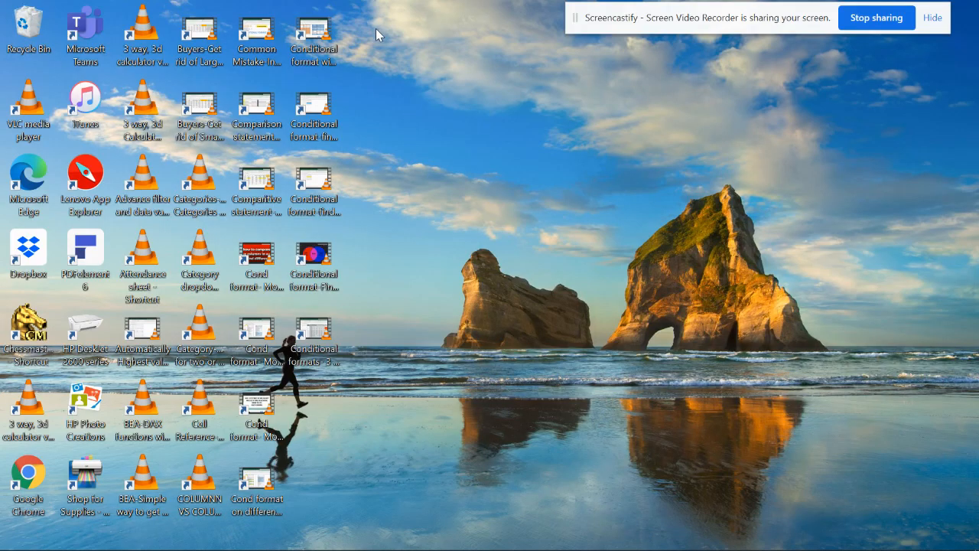
# - Marquee-select all the new .webm video shortcut icons on the desktop and copy their paths
pyautogui.moveTo(359, 39); pyautogui.dragTo(145, 459)
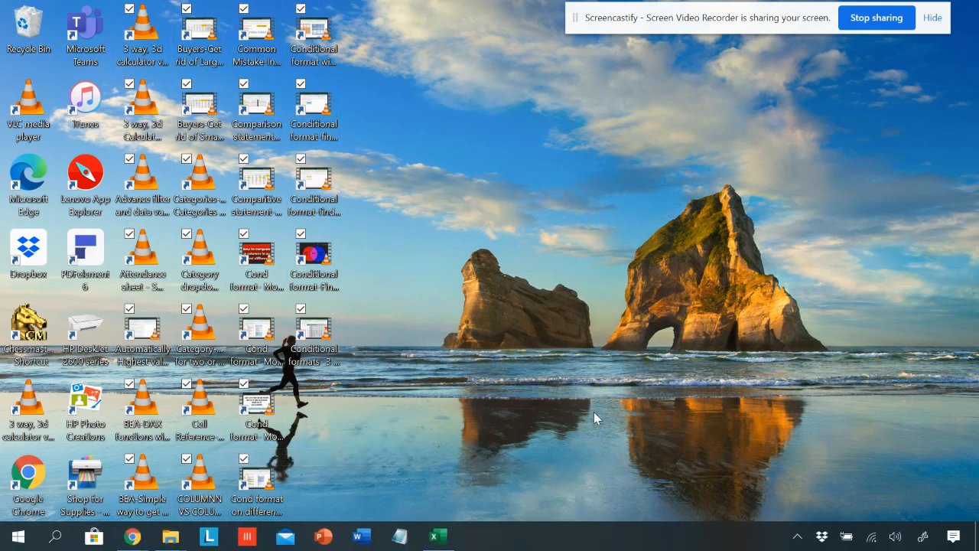
pyautogui.moveTo(533, 547)
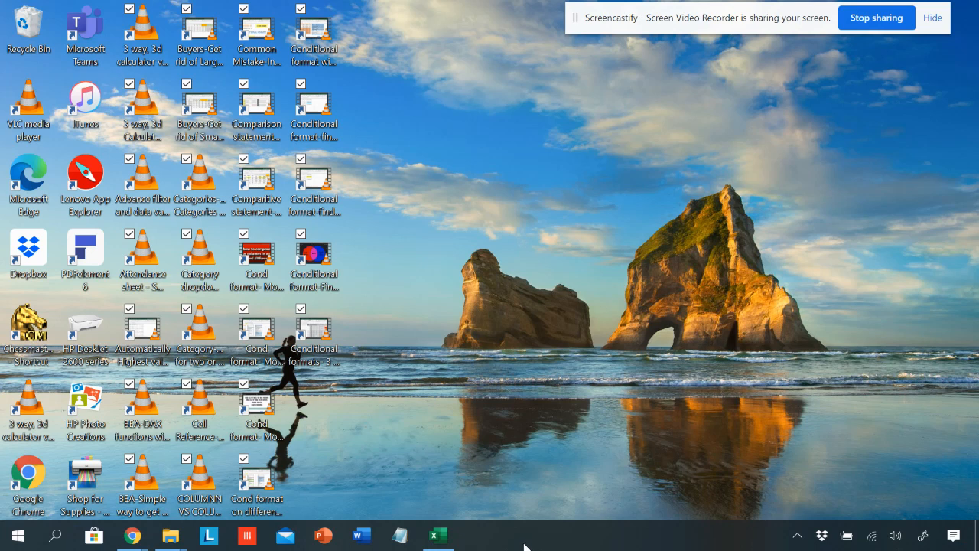
pyautogui.moveTo(319, 430)
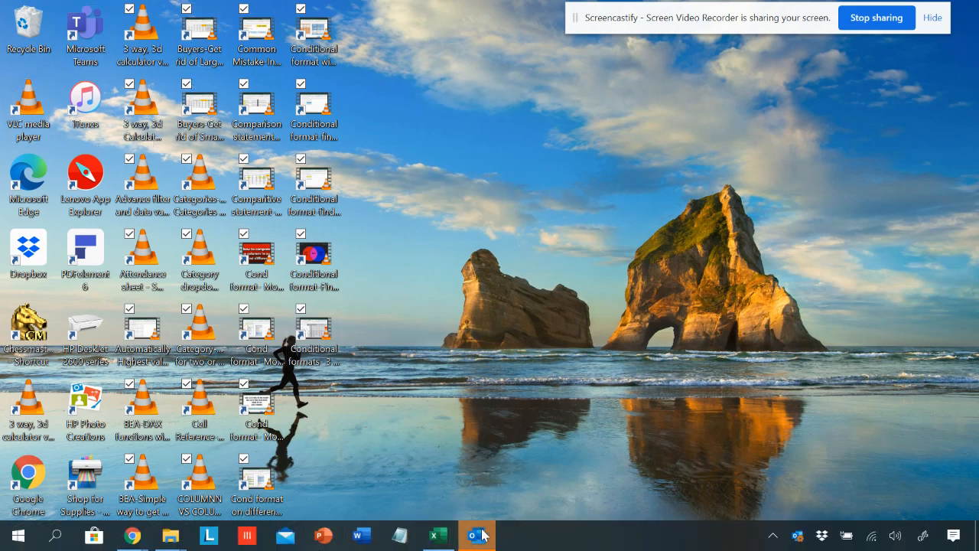
pyautogui.click(474, 532)
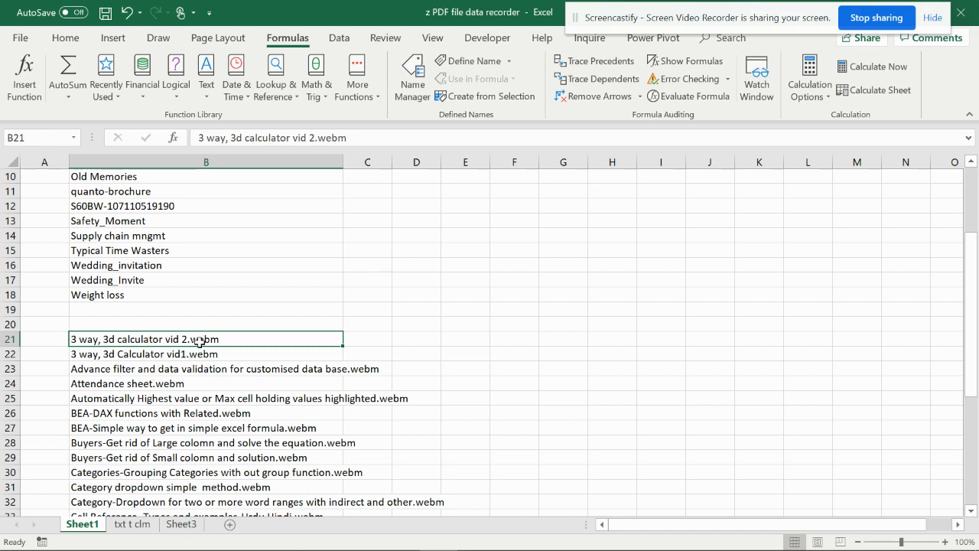
pyautogui.moveTo(245, 355)
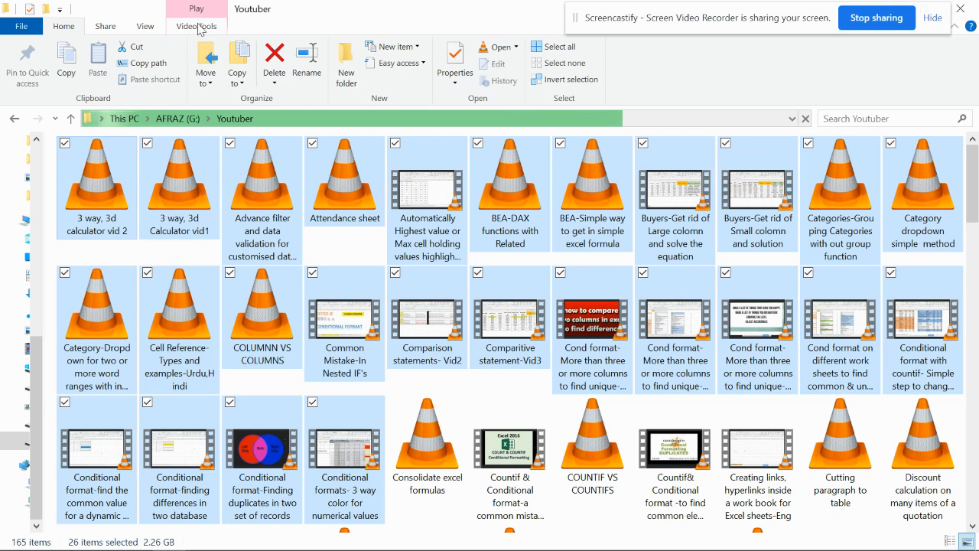
# - Paste the 26 'Shortcut to: G:\Youtuber\' paths into column B of the txt t clm sheet
pyautogui.click(145, 26)
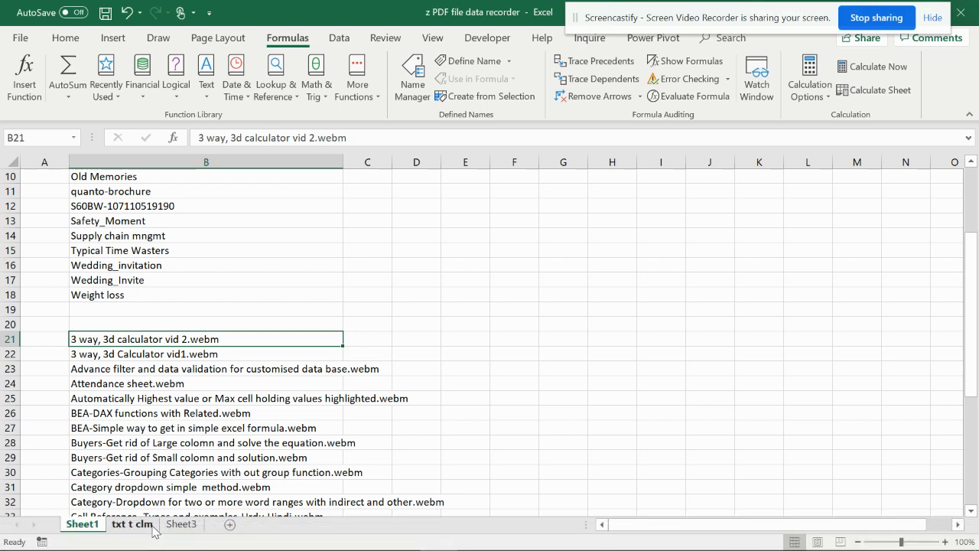
pyautogui.click(132, 523)
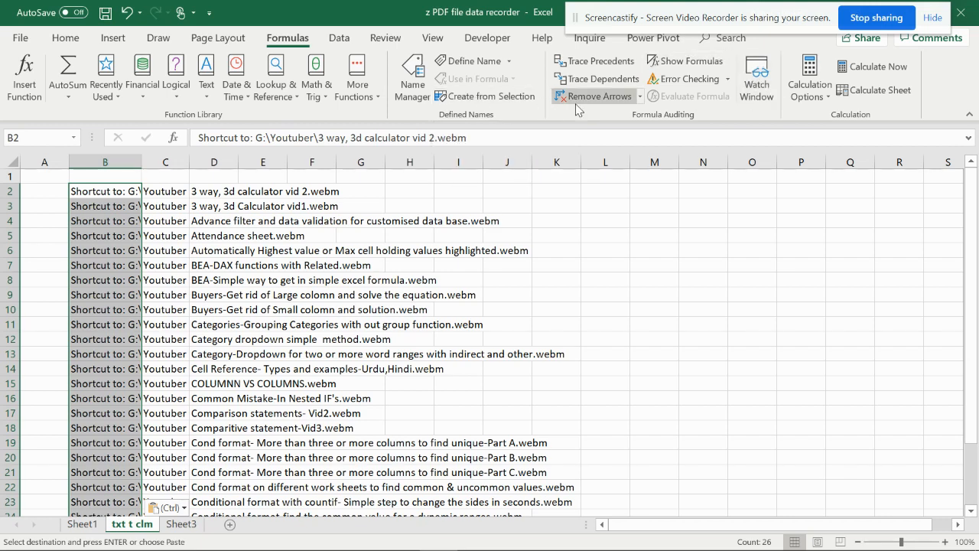
# - Start a delimited Text to Columns split on the paths using '\' as the separator
pyautogui.click(338, 37)
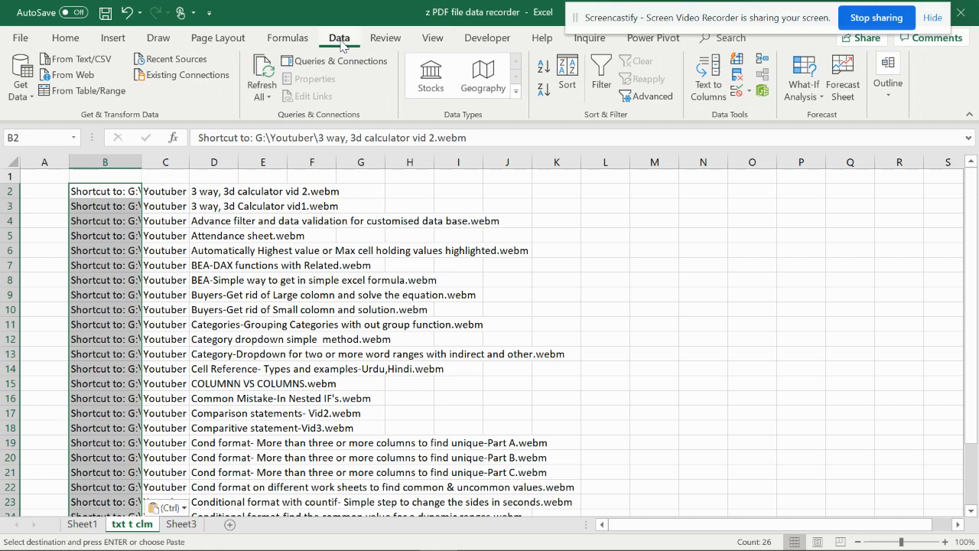
pyautogui.moveTo(708, 77)
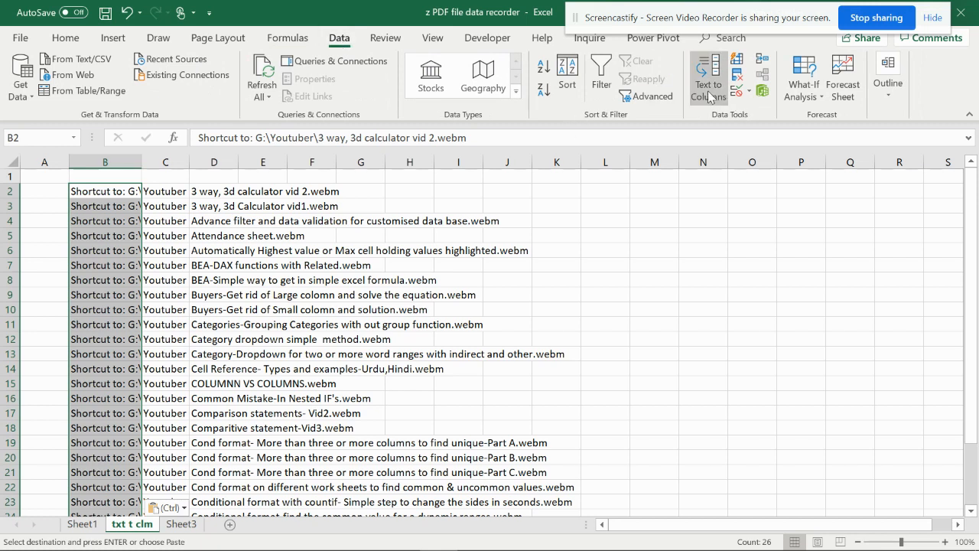
pyautogui.moveTo(707, 77)
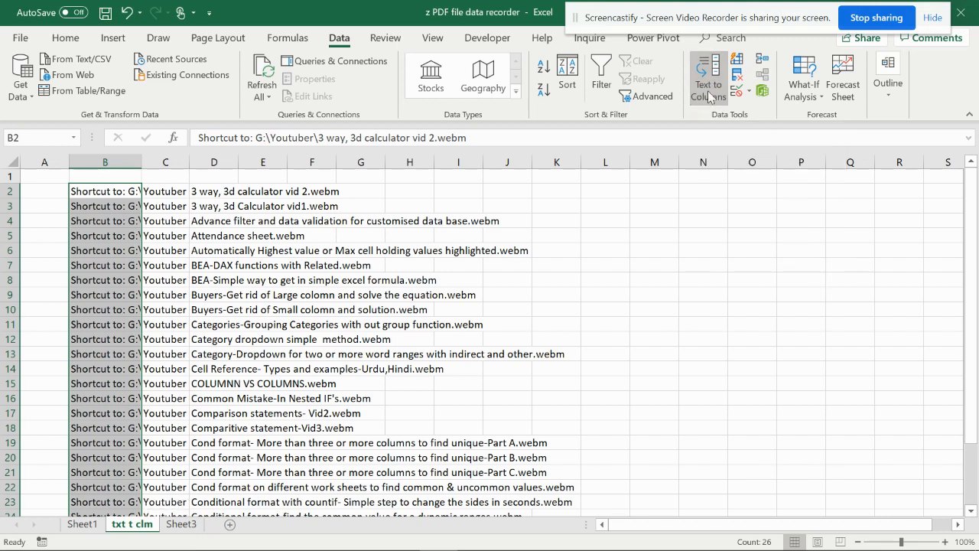
pyautogui.click(706, 76)
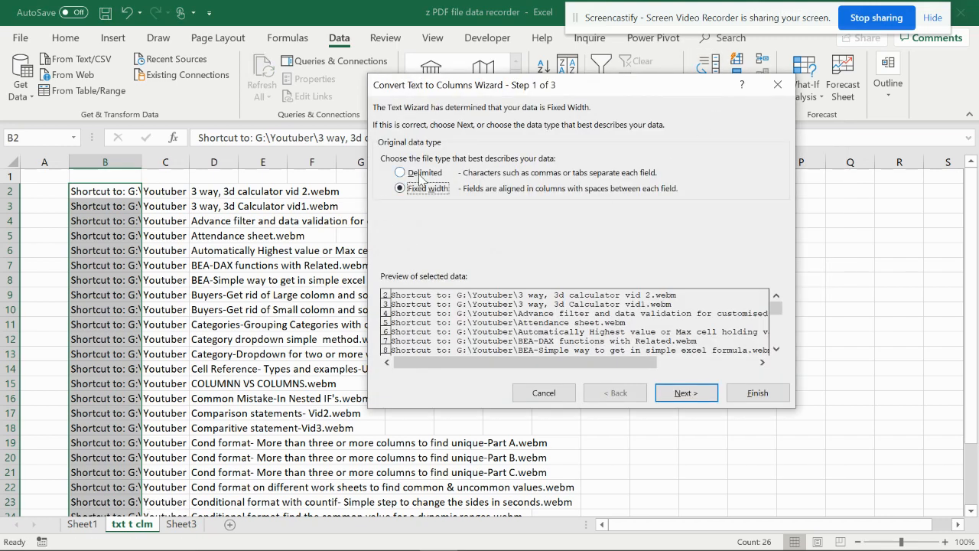
pyautogui.click(401, 171)
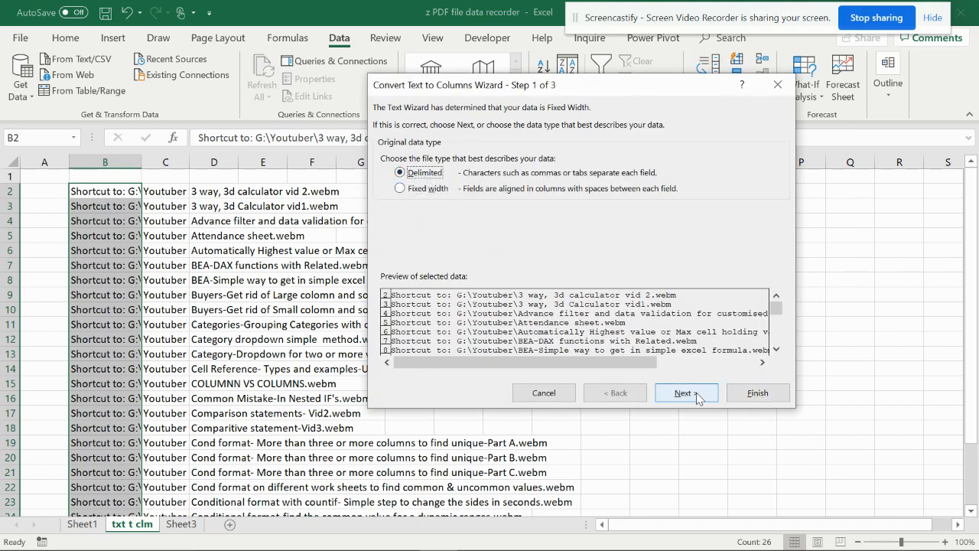
pyautogui.click(685, 392)
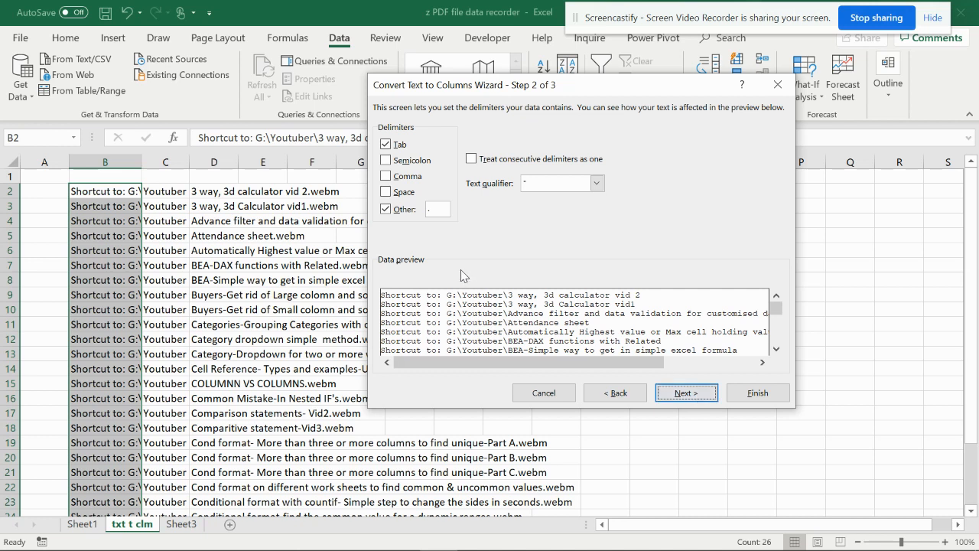
pyautogui.moveTo(438, 281)
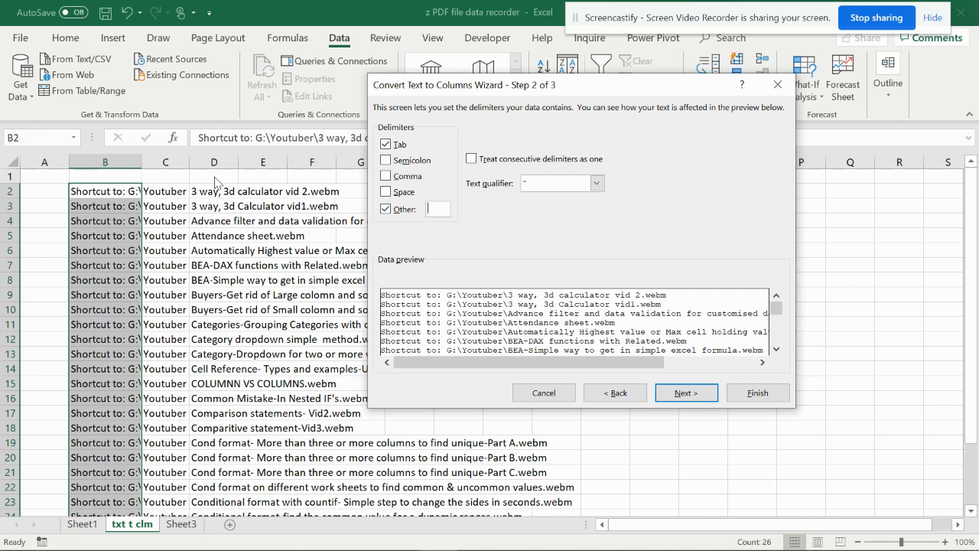
pyautogui.moveTo(275, 158)
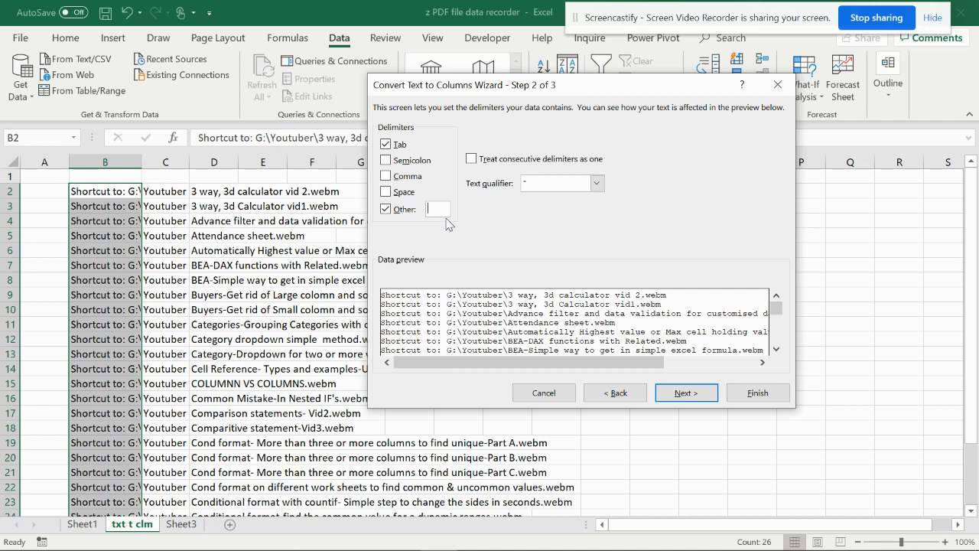
pyautogui.write('\\')
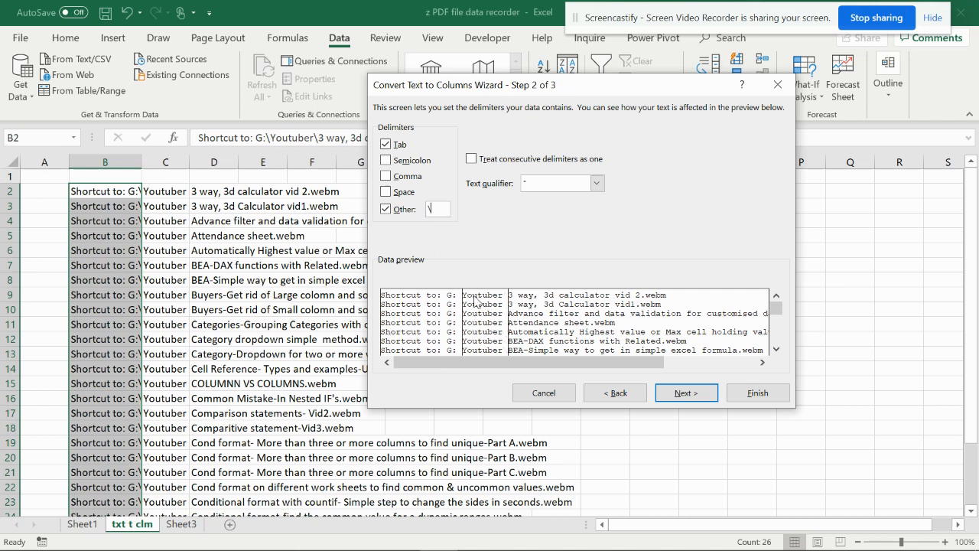
pyautogui.moveTo(639, 308)
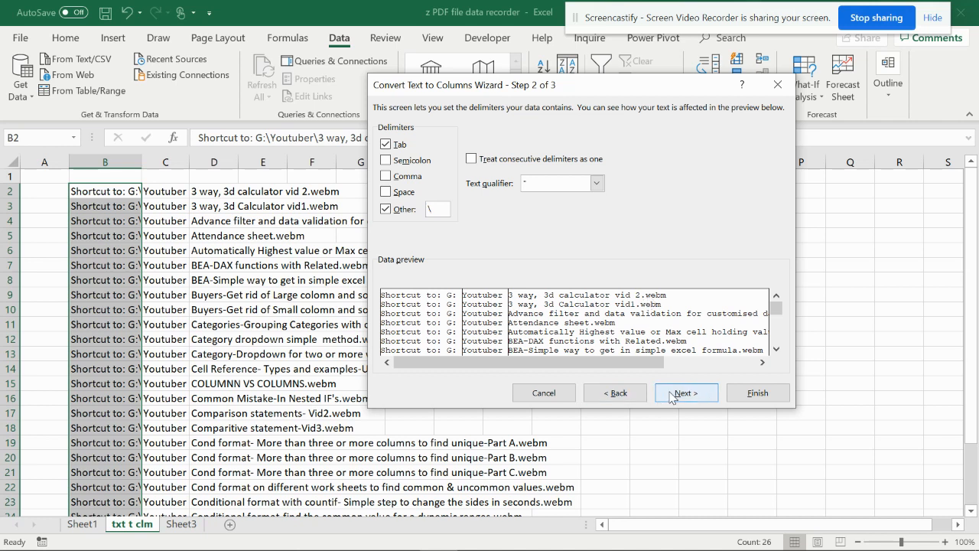
# - Finish the split into drive, Youtuber and .webm name columns, replacing existing data
pyautogui.click(685, 392)
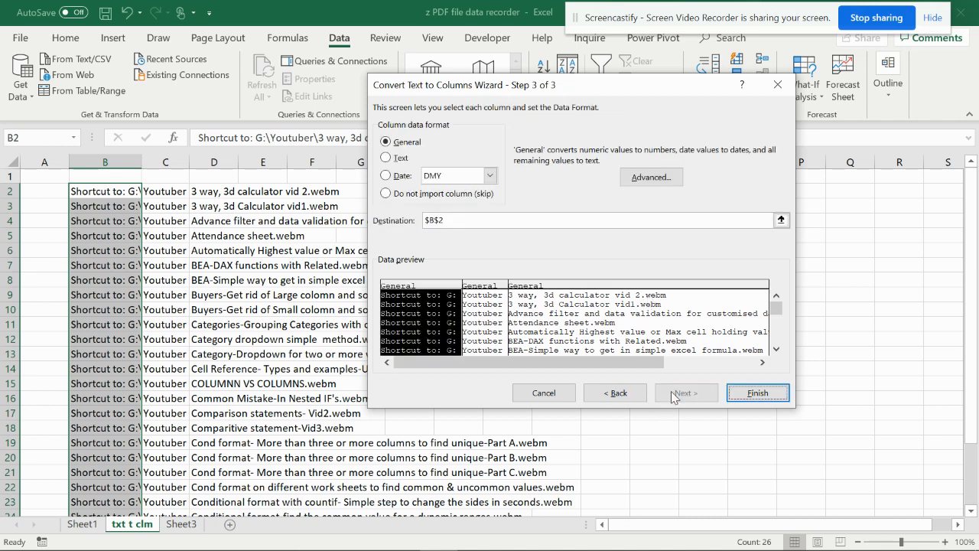
pyautogui.moveTo(386, 231)
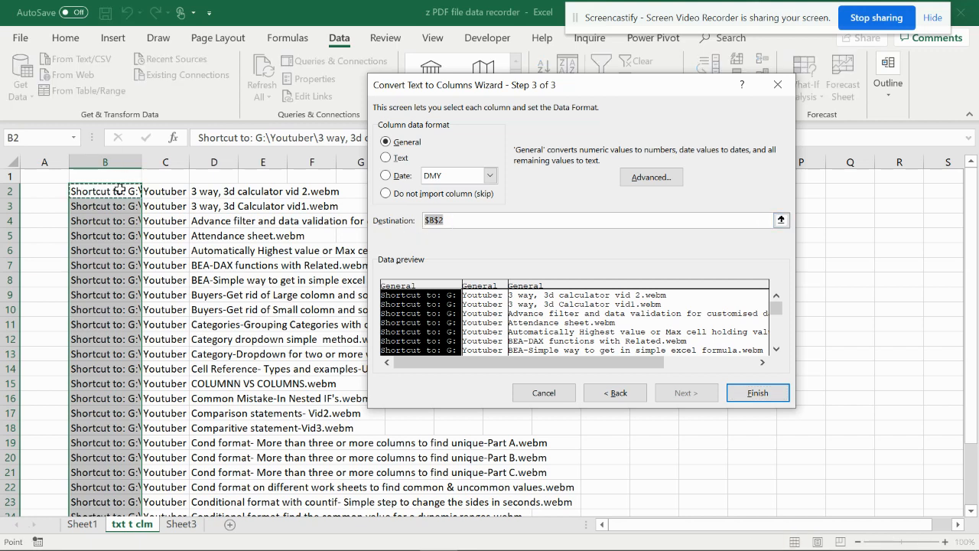
pyautogui.click(757, 392)
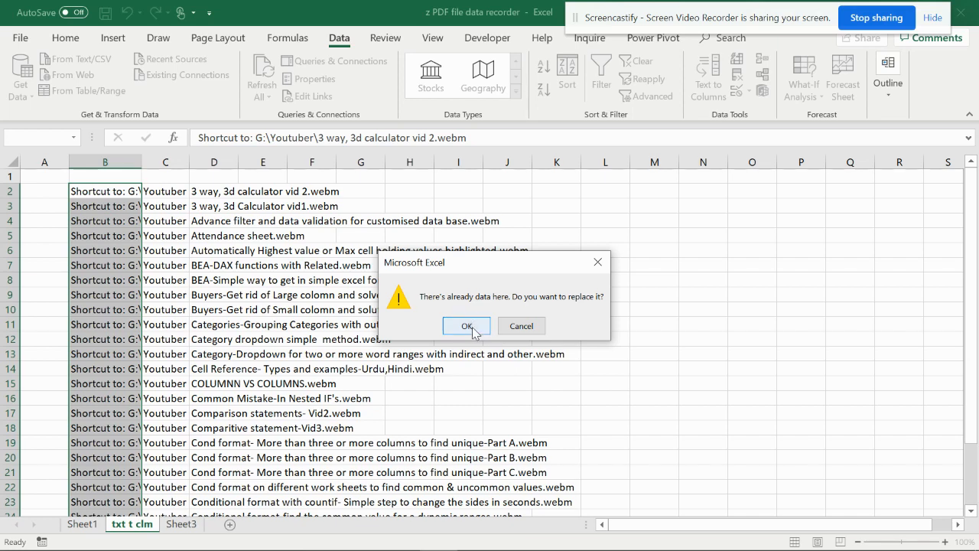
pyautogui.click(466, 324)
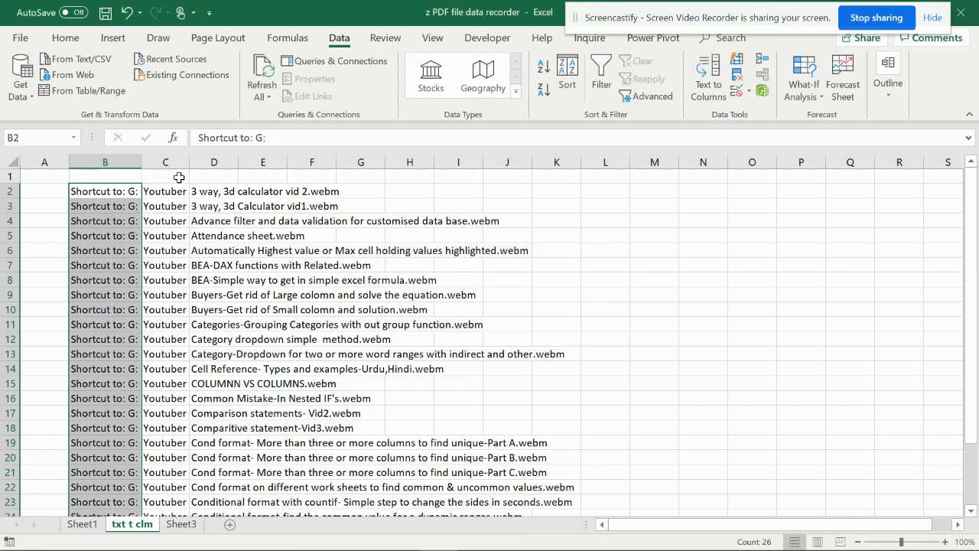
pyautogui.click(165, 176)
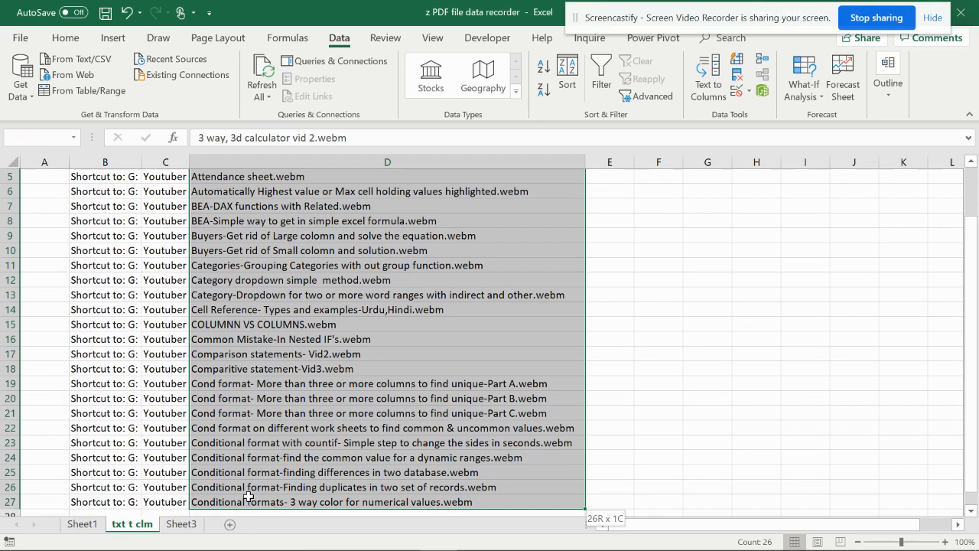
# - Split column D at '.' so the webm extension lands in column E, leaving bare titles
pyautogui.click(288, 37)
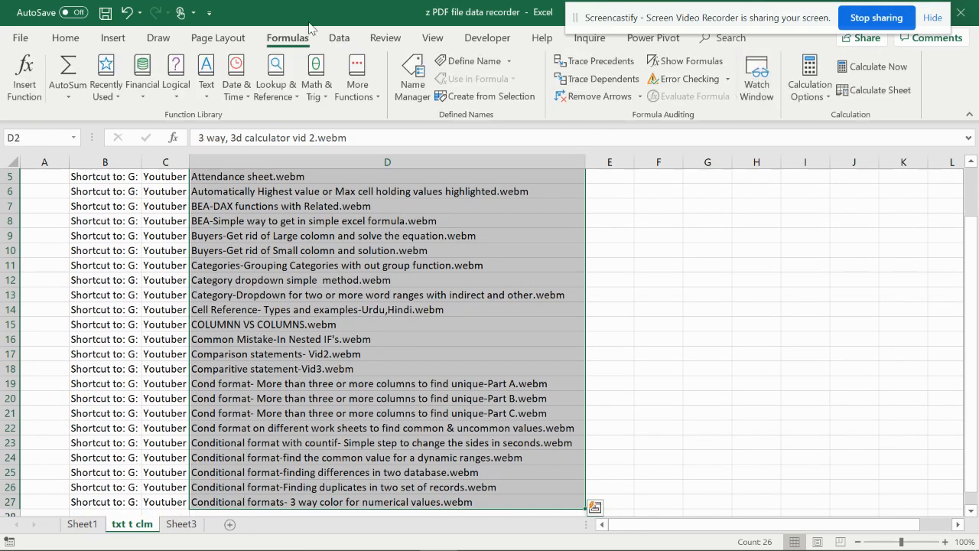
pyautogui.click(340, 36)
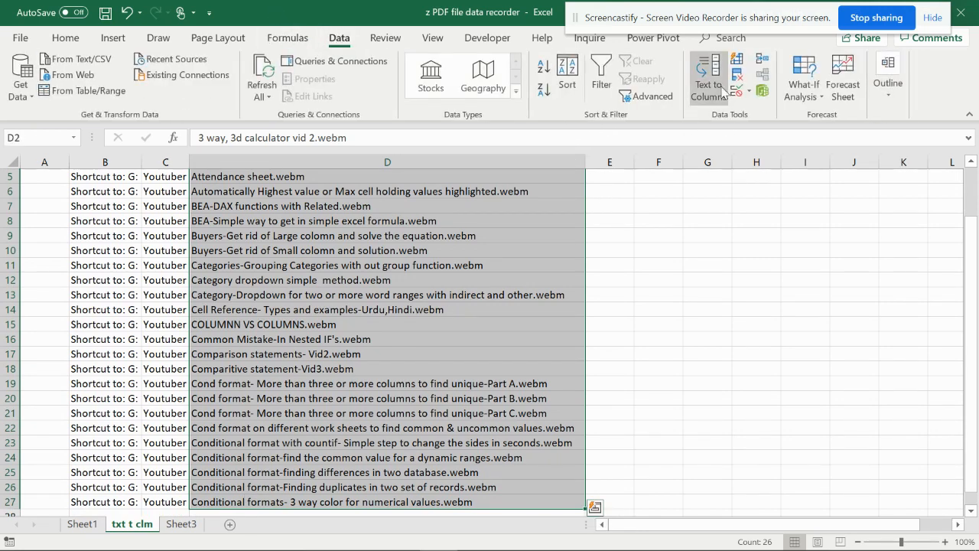
pyautogui.click(707, 73)
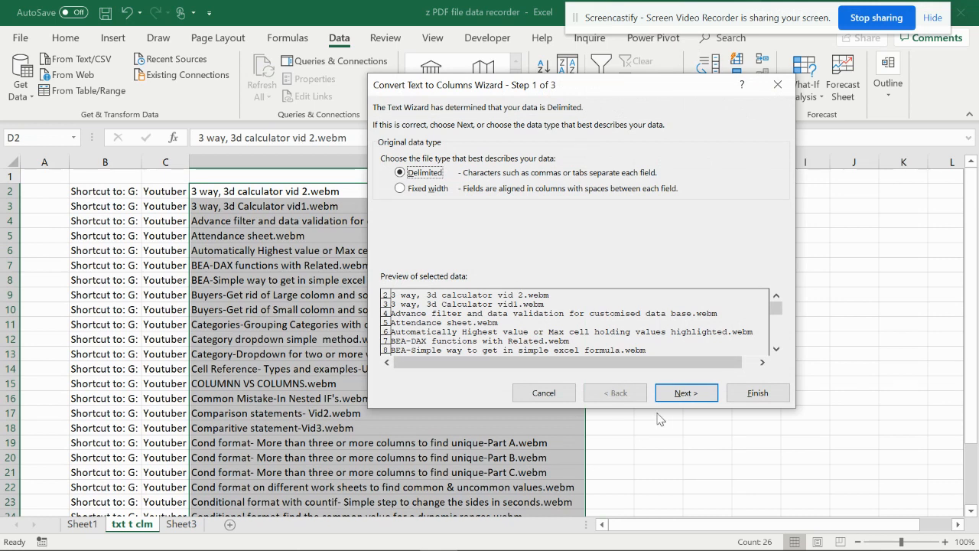
pyautogui.click(685, 392)
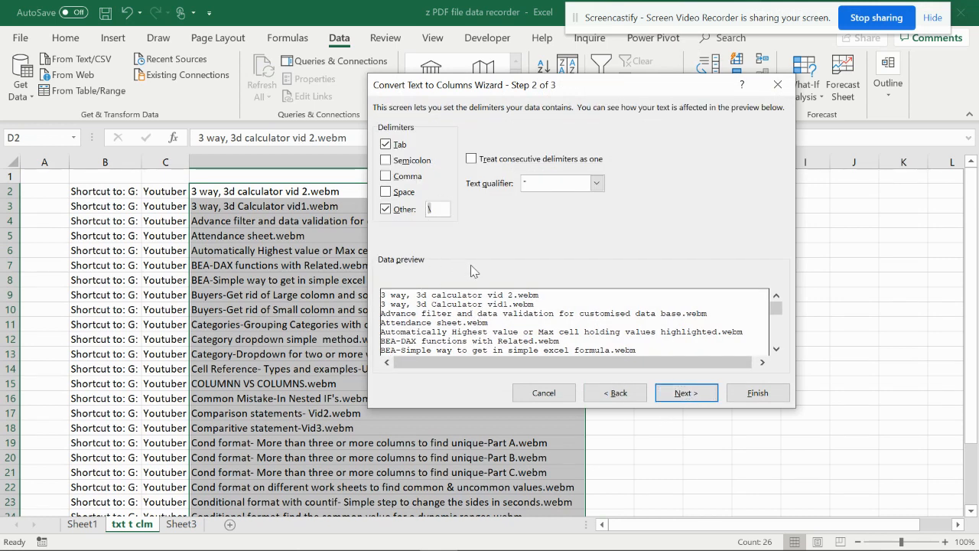
pyautogui.write('.')
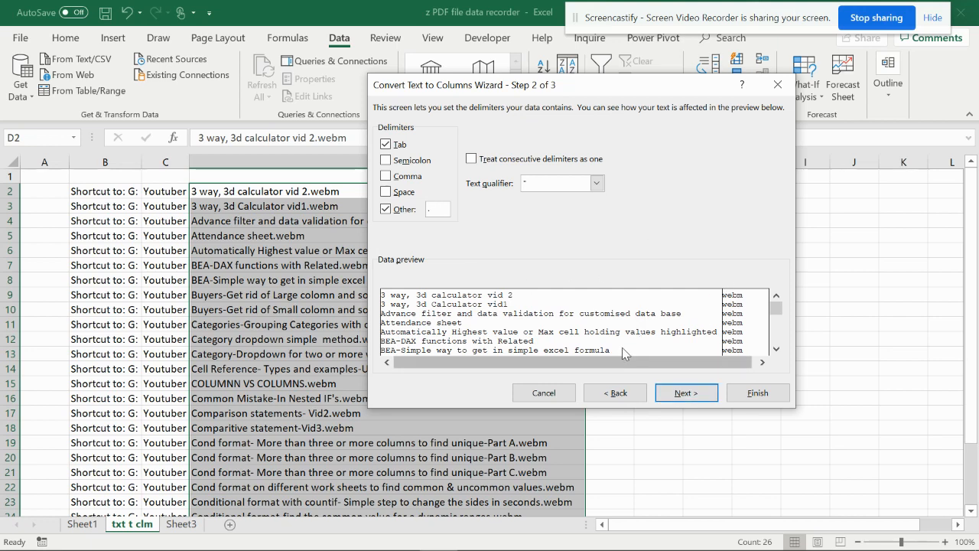
pyautogui.click(685, 391)
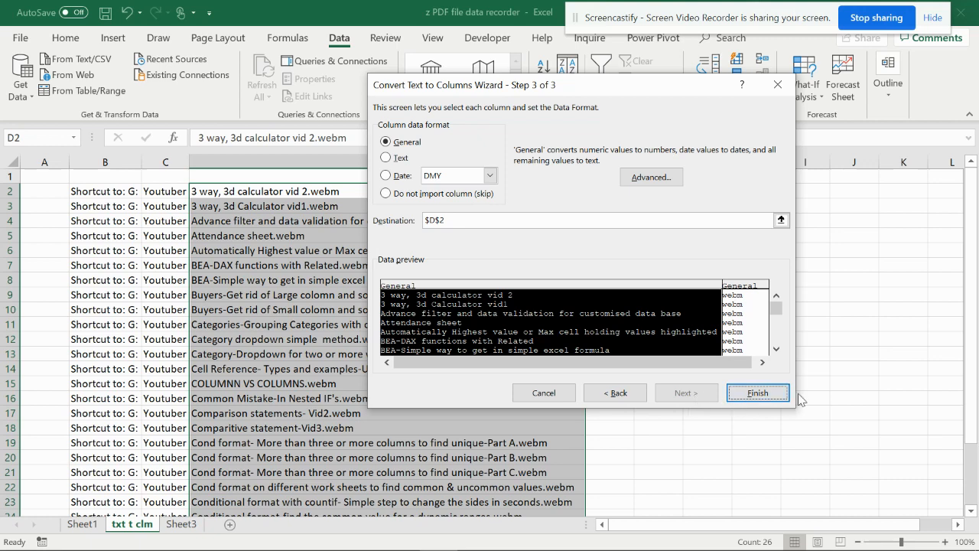
pyautogui.click(757, 392)
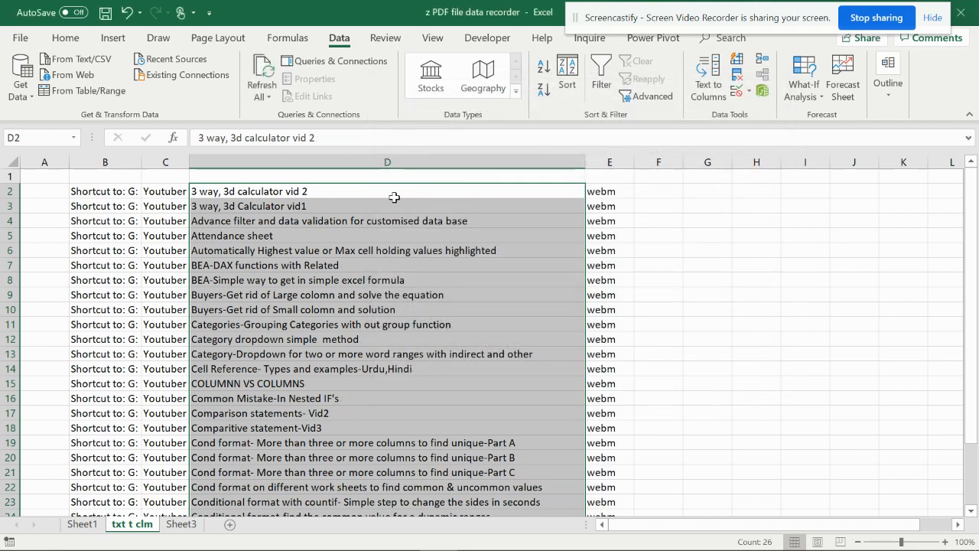
pyautogui.moveTo(390, 235)
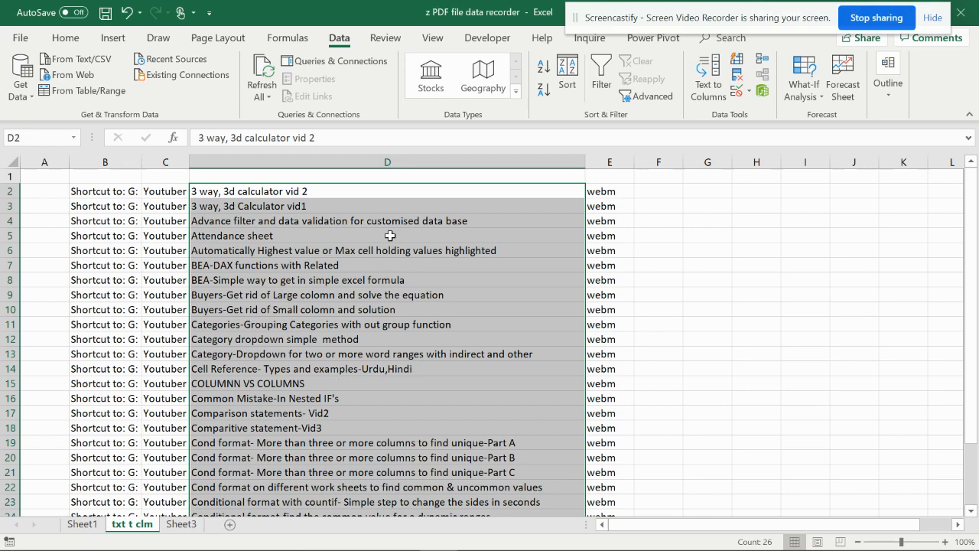
# - Copy the cleaned column D names onto Sheet1 from B21, then move to Sheet3's full paths
pyautogui.rightClick(392, 235)
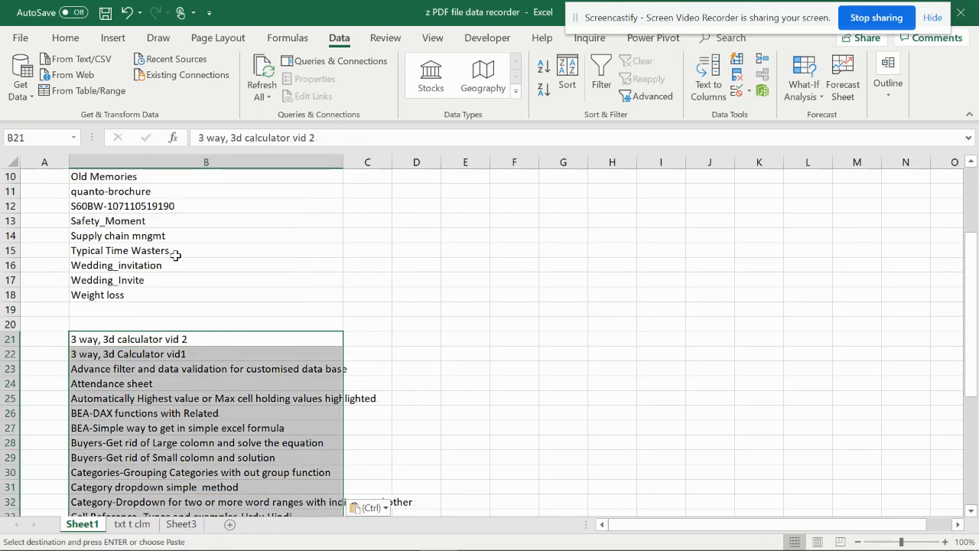
pyautogui.scroll(-3)
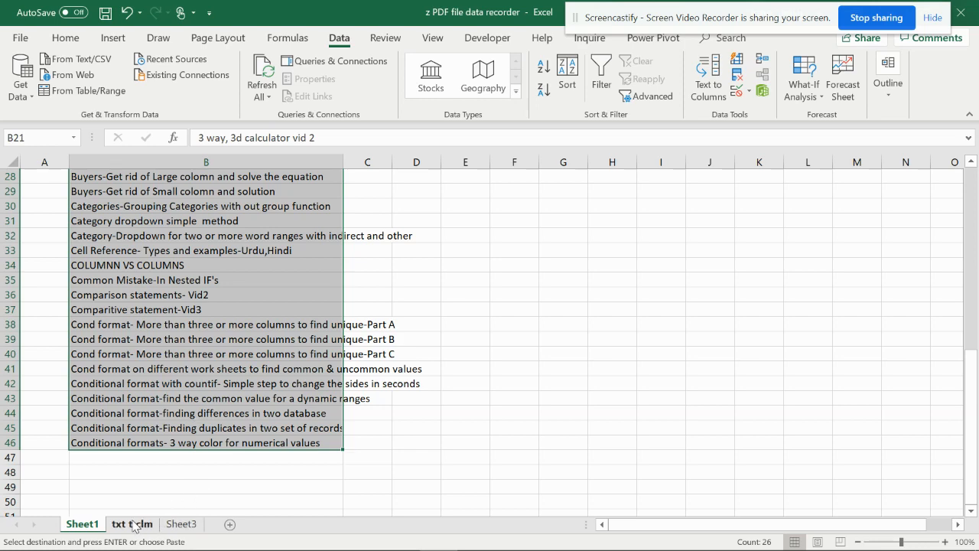
pyautogui.click(184, 523)
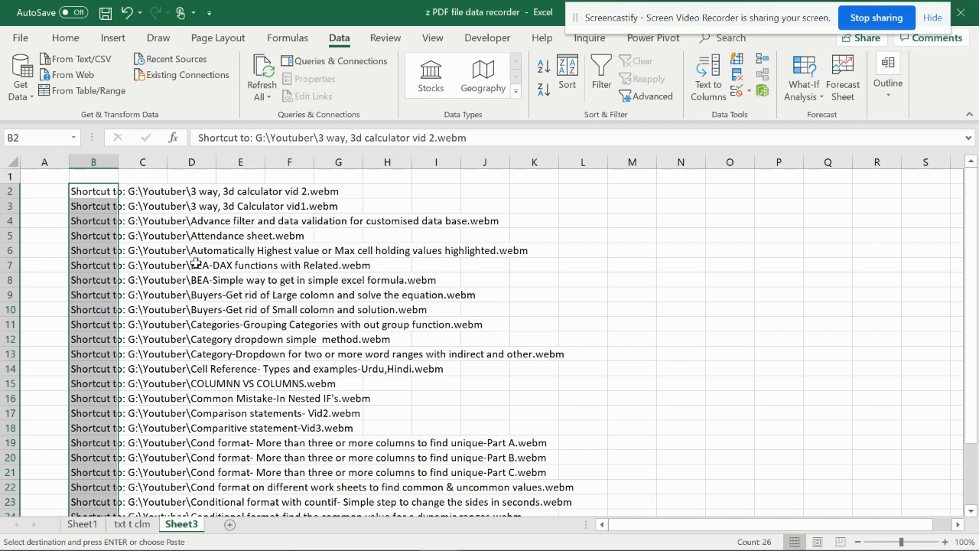
pyautogui.moveTo(153, 205)
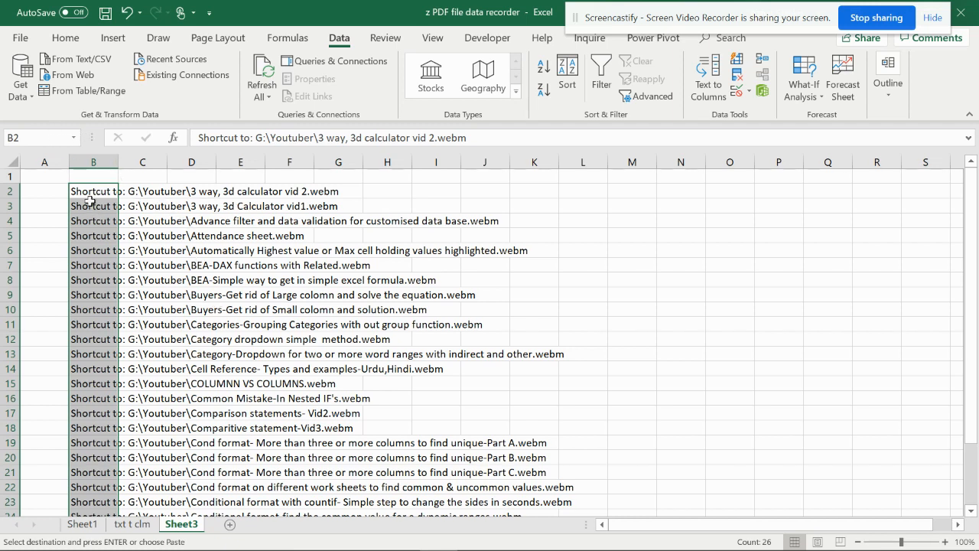
# - Name the Sheet3 path range Delimit and load it into Power Query via From Table/Range
pyautogui.scroll(-3)
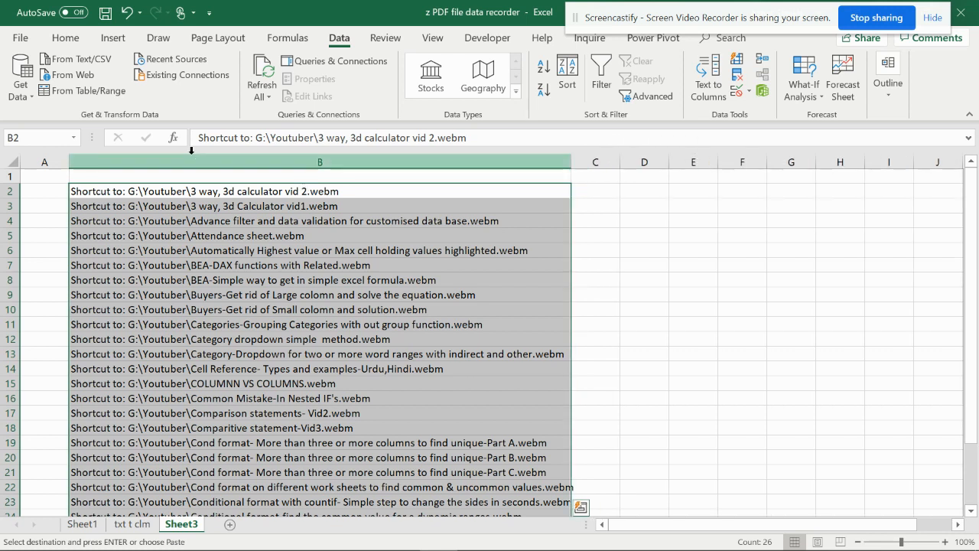
pyautogui.moveTo(62, 95)
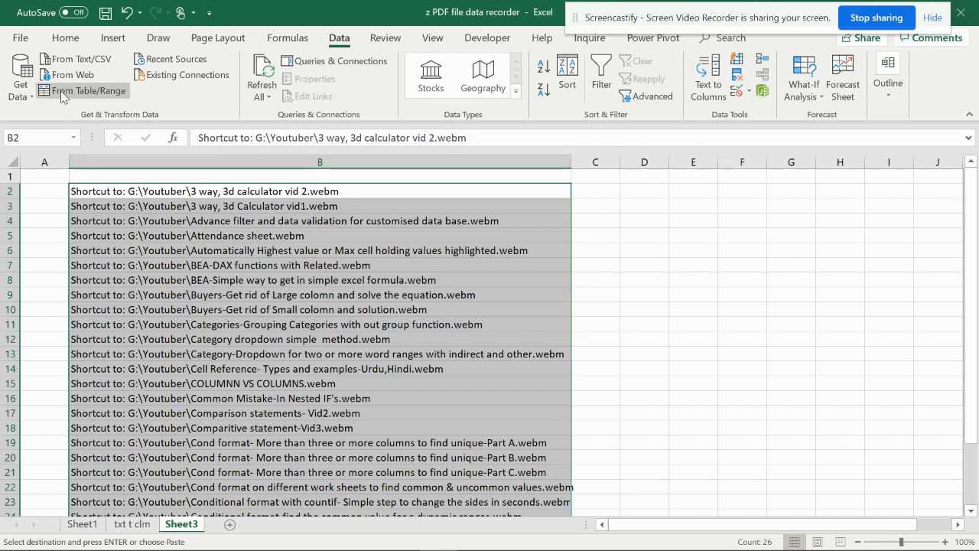
pyautogui.click(37, 138)
pyautogui.write('Delim')
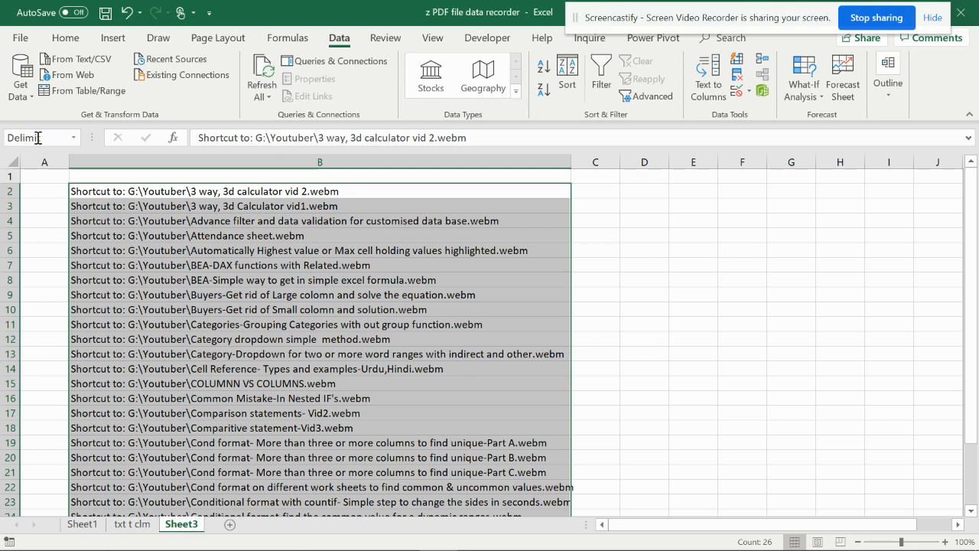
pyautogui.moveTo(85, 98)
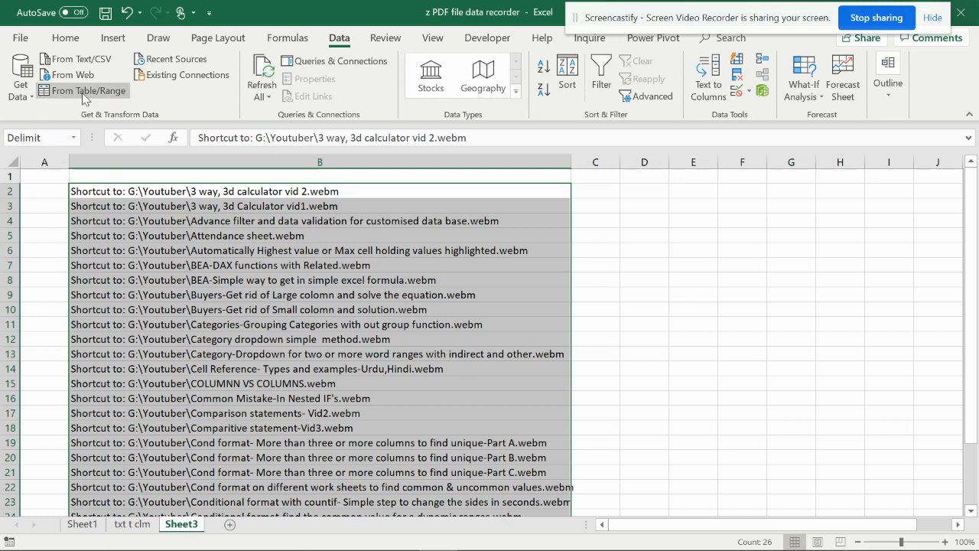
pyautogui.click(88, 91)
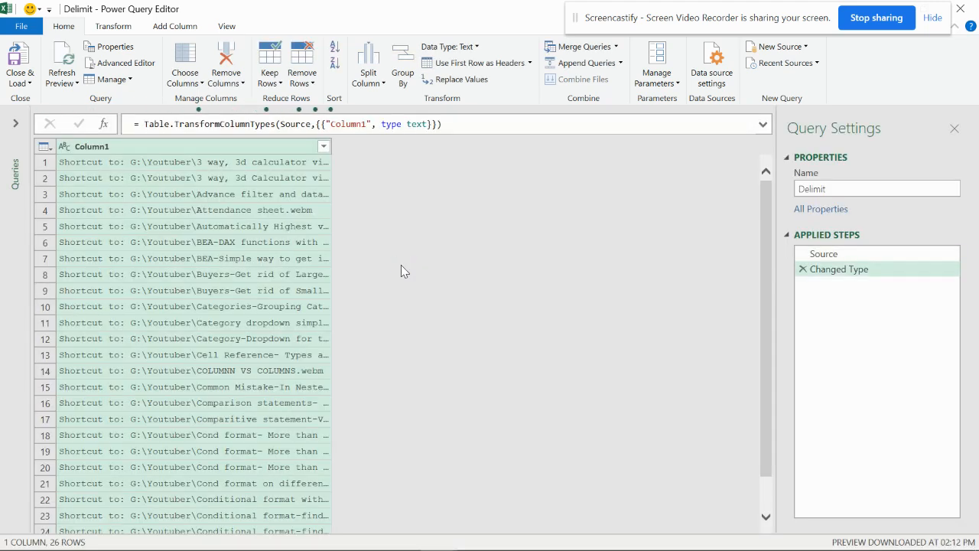
# - Split the Delimit column by custom delimiter '\' into 3 columns: drive, Youtuber, .webm name
pyautogui.click(367, 65)
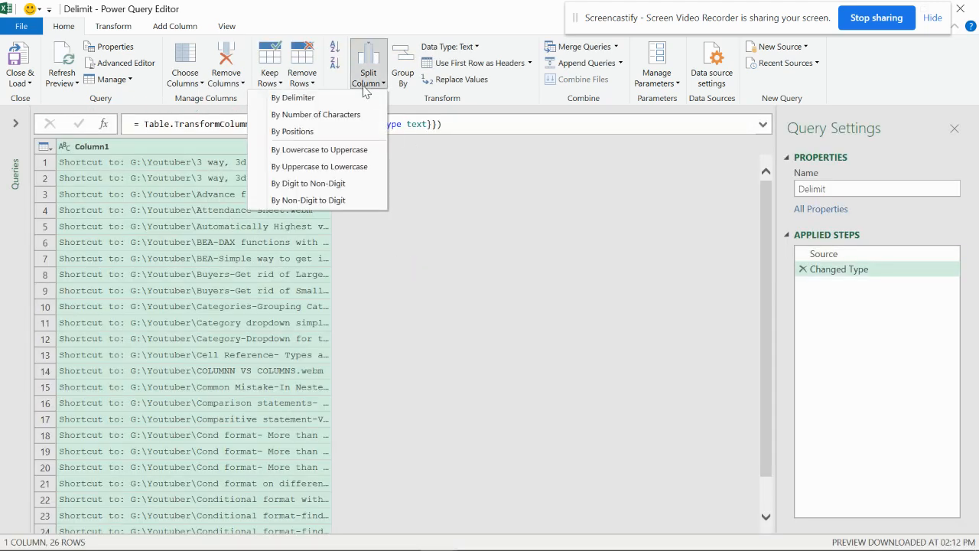
pyautogui.moveTo(294, 98)
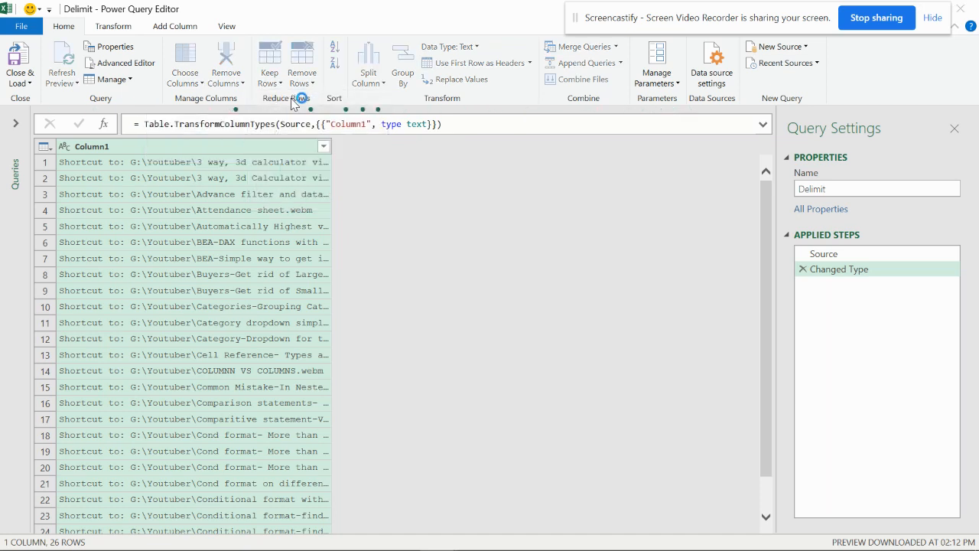
pyautogui.moveTo(293, 101)
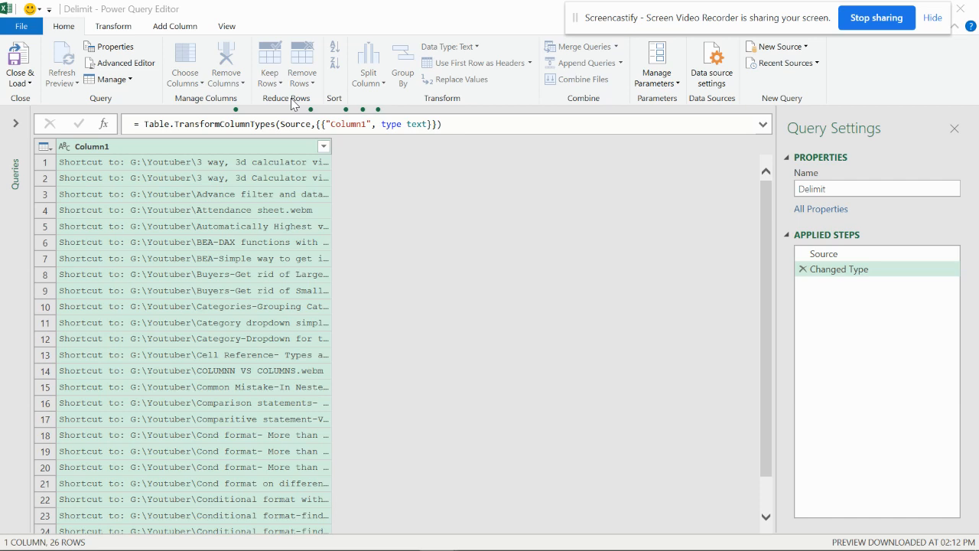
pyautogui.click(367, 62)
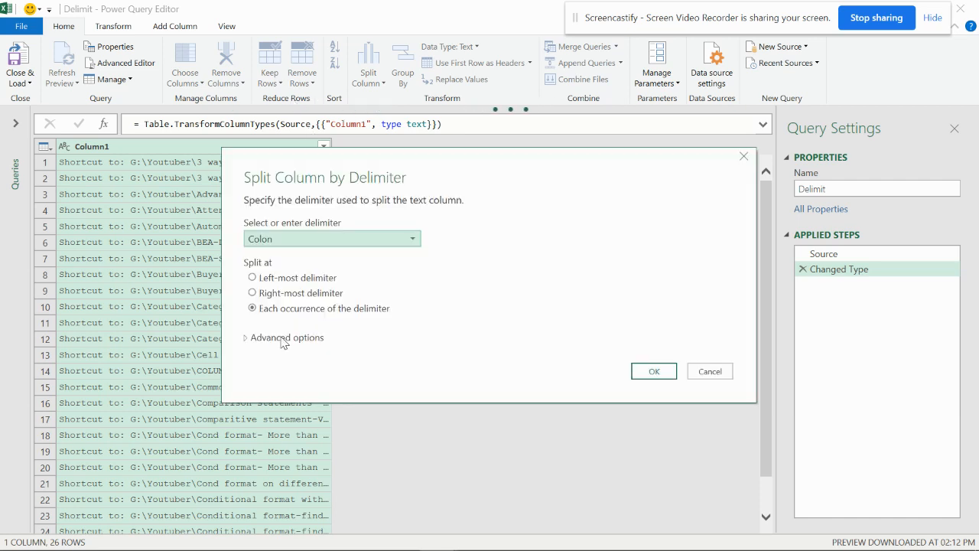
pyautogui.click(286, 338)
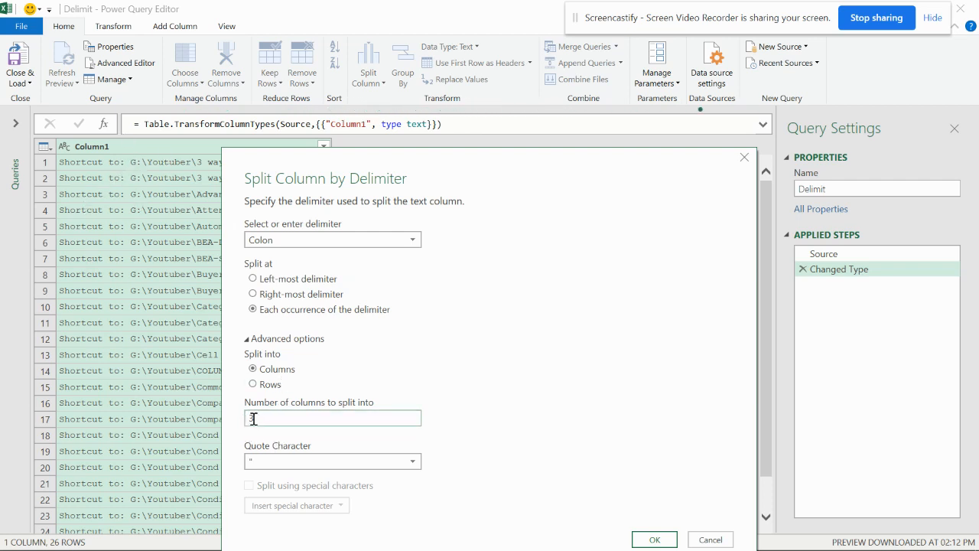
pyautogui.write('3')
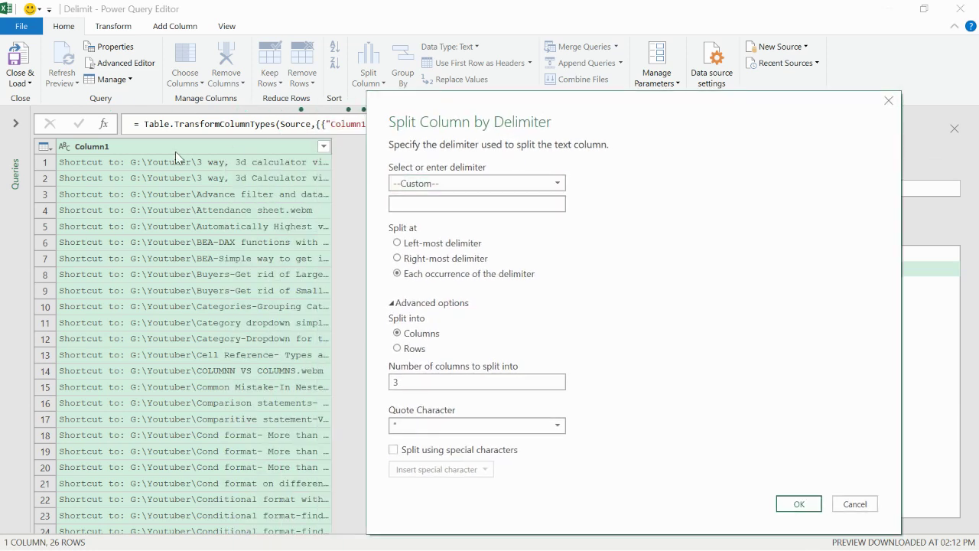
pyautogui.moveTo(471, 220)
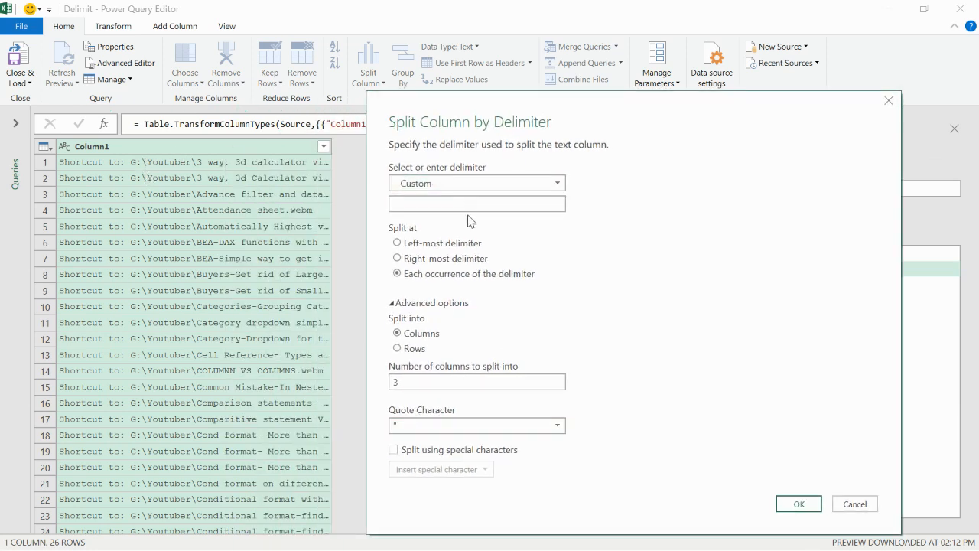
pyautogui.click(475, 202)
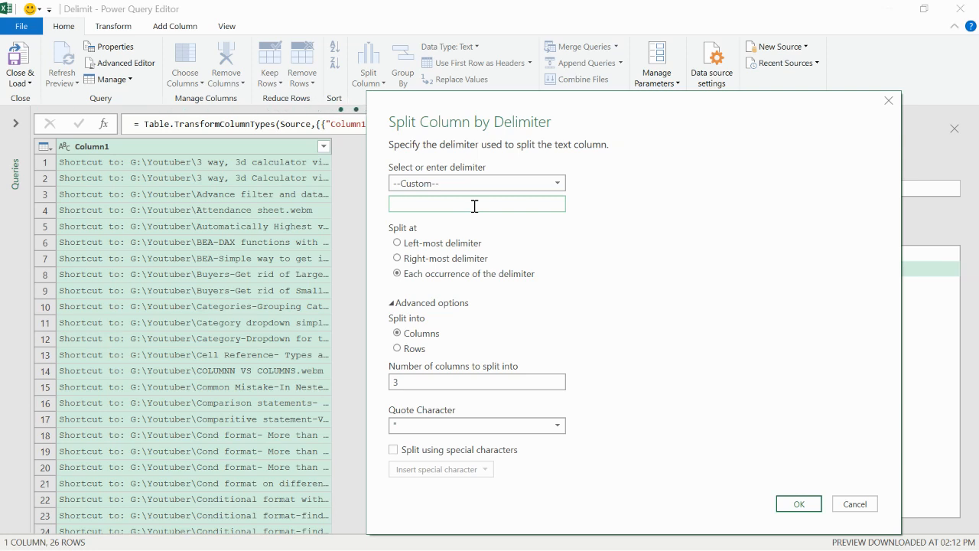
pyautogui.write('\\')
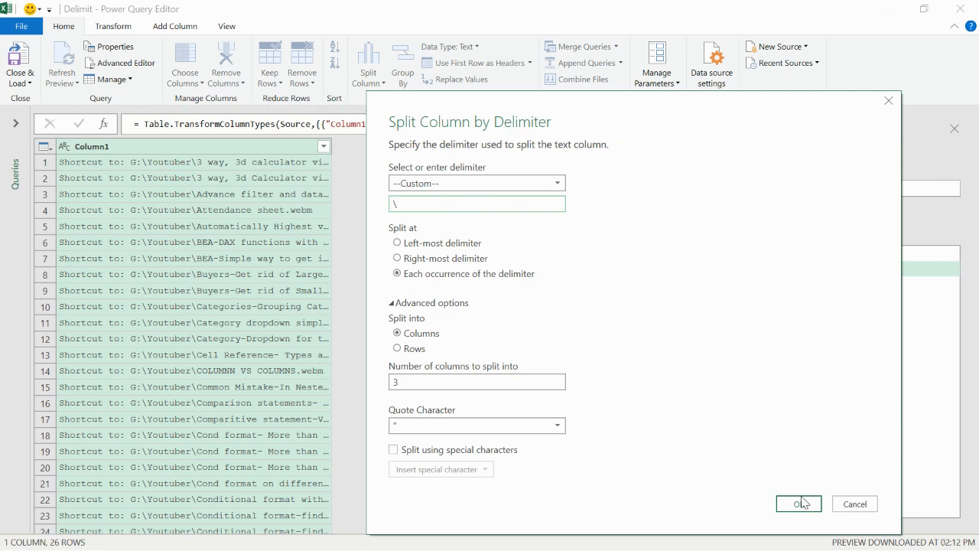
pyautogui.click(798, 503)
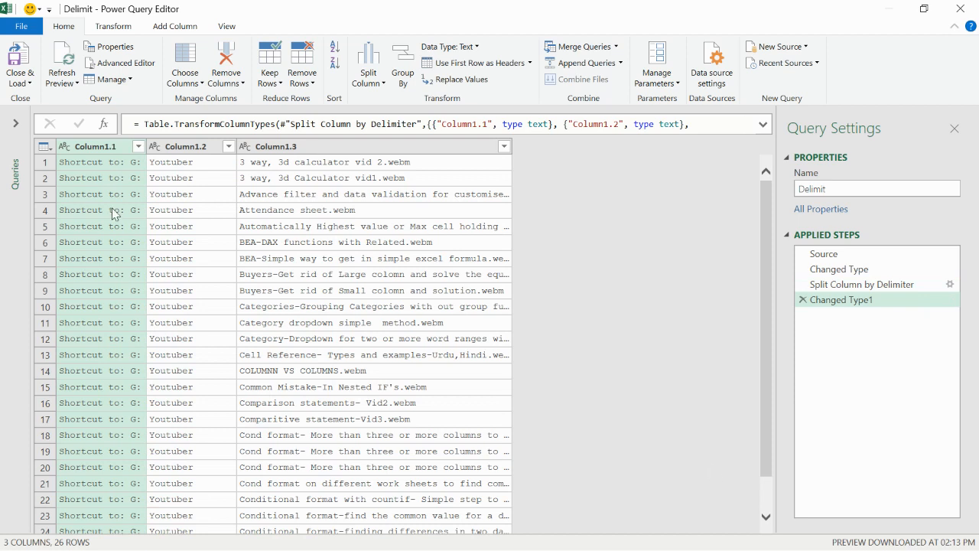
pyautogui.moveTo(309, 190)
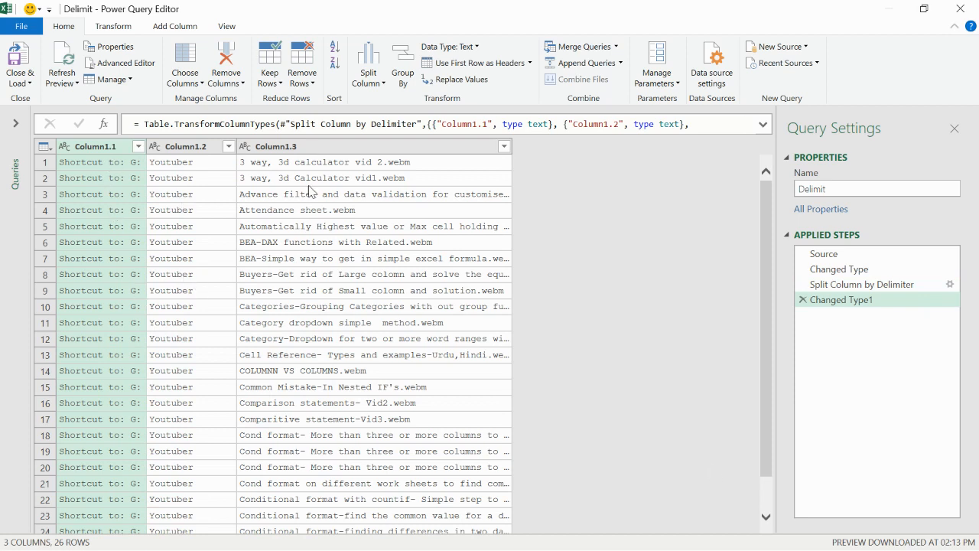
pyautogui.moveTo(390, 170)
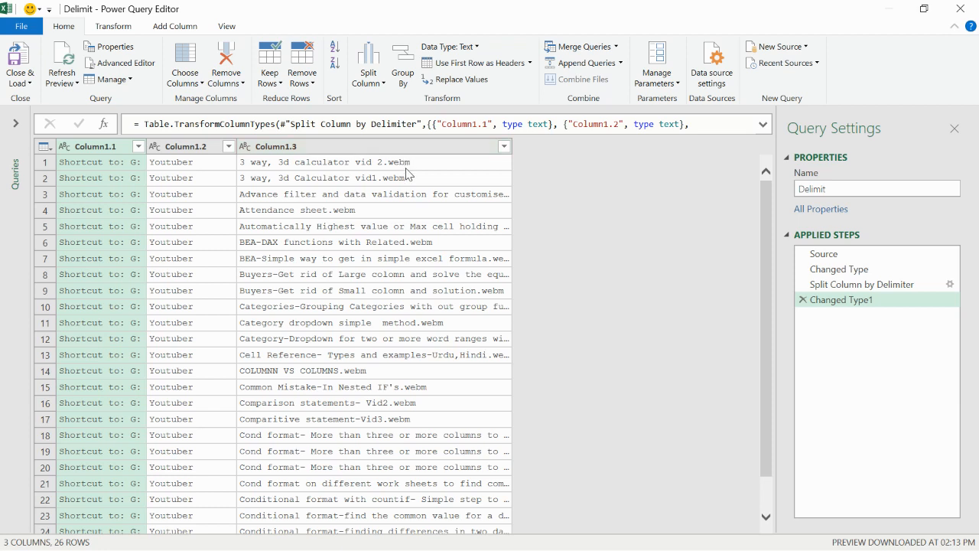
pyautogui.moveTo(398, 165)
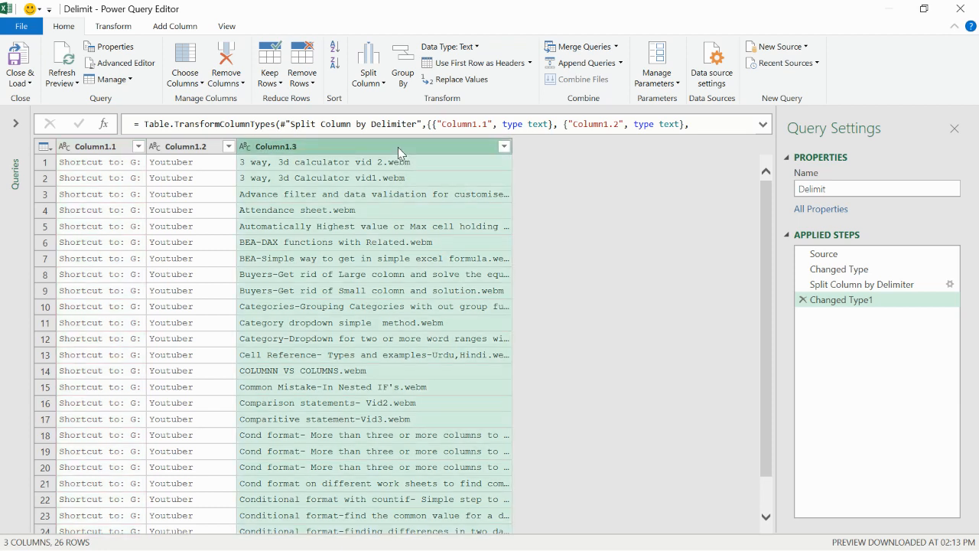
pyautogui.moveTo(367, 86)
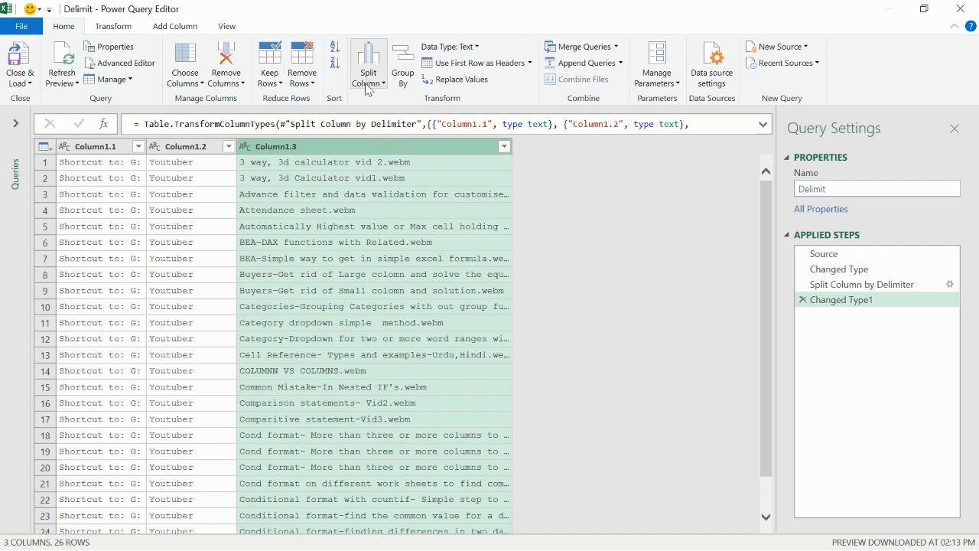
# - Split Column1.3 by delimiter into 2 columns, separating titles from the webm extension
pyautogui.click(370, 65)
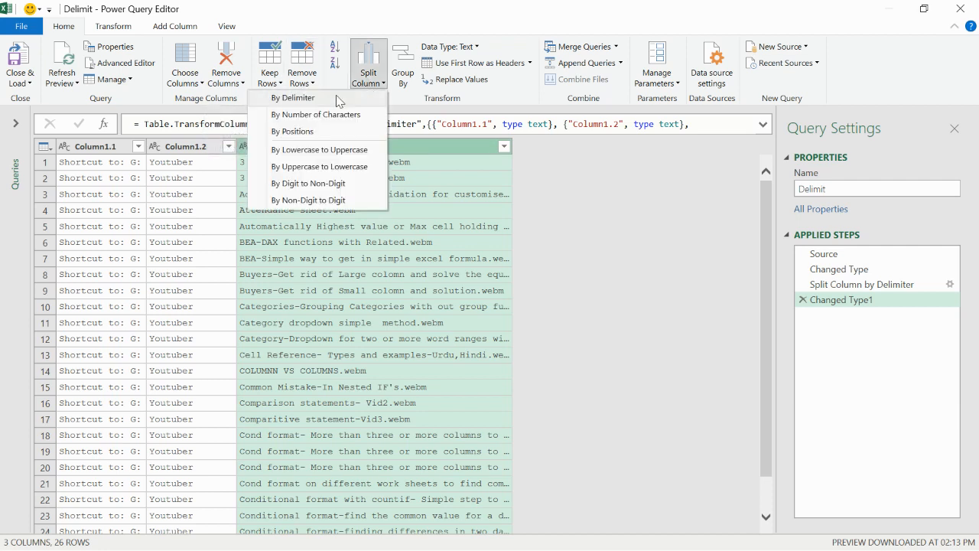
pyautogui.click(294, 98)
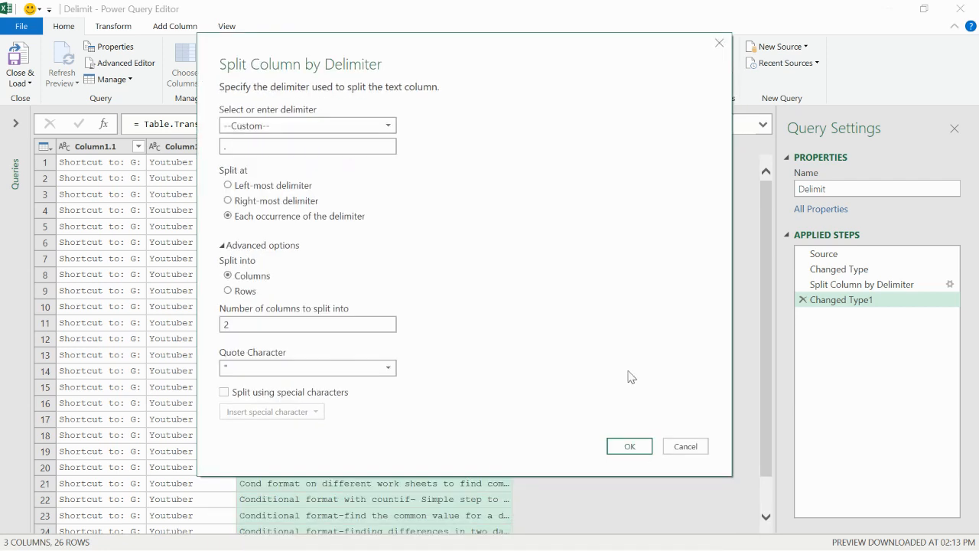
pyautogui.click(630, 447)
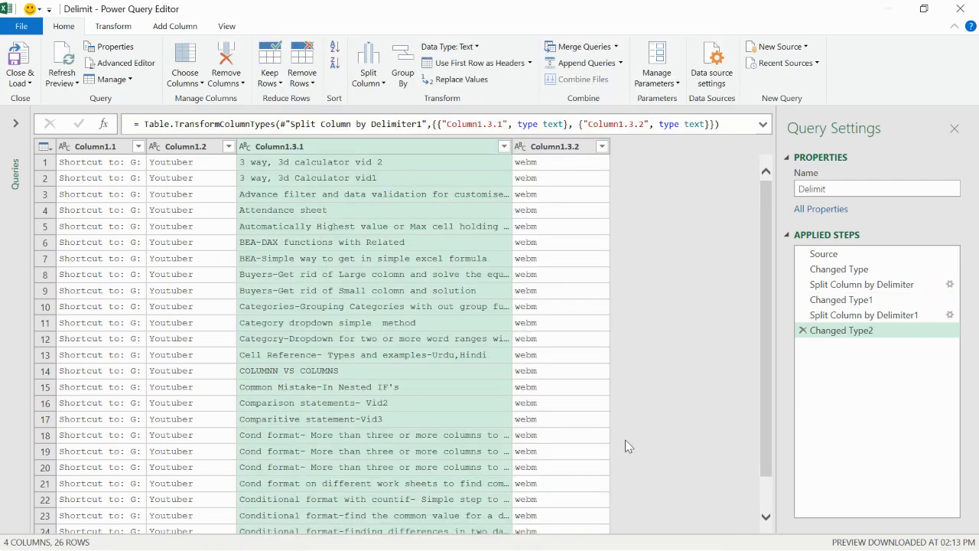
pyautogui.moveTo(486, 362)
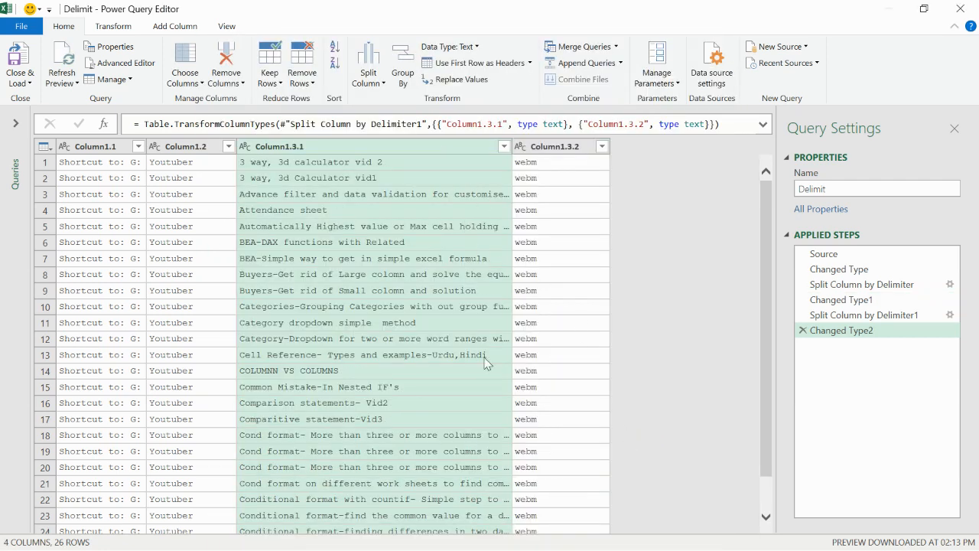
# - Close & Load the Delimit query as Only Create Connection and add a new worksheet
pyautogui.click(21, 73)
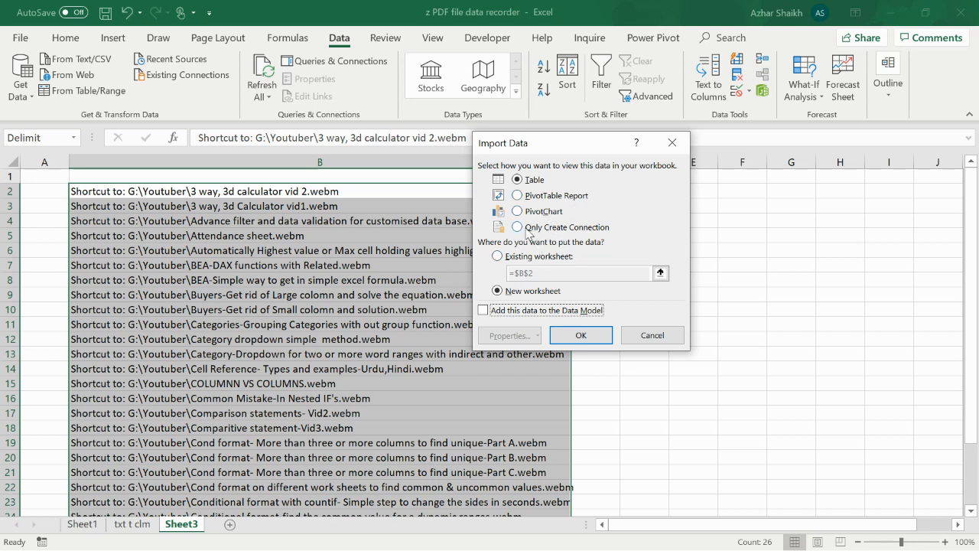
pyautogui.click(581, 335)
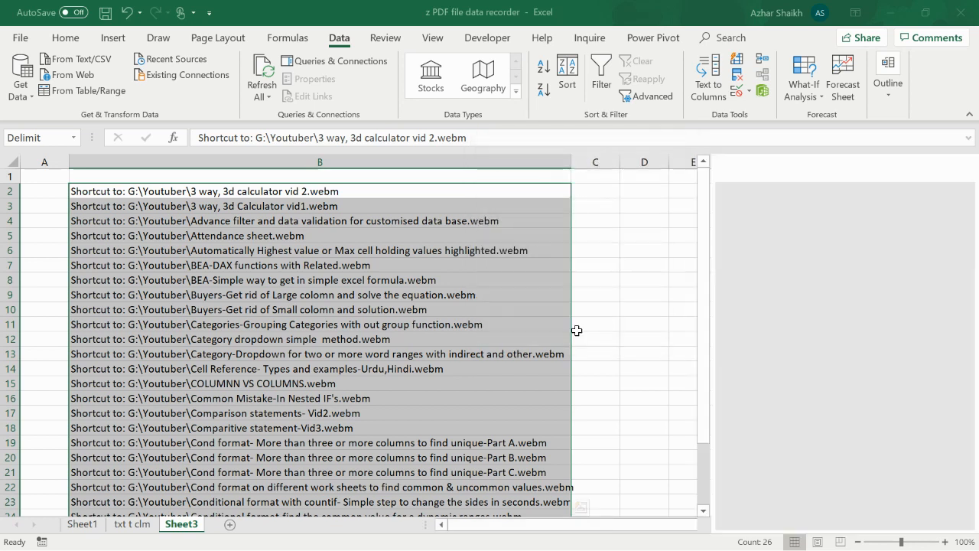
pyautogui.click(321, 61)
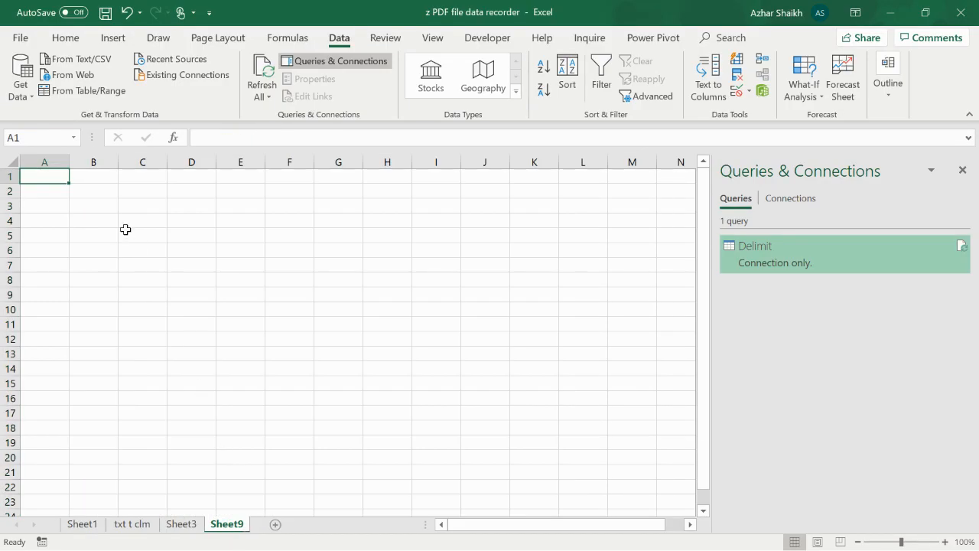
# - Paste the query's four split columns onto Sheet9 and widen the columns to read the names
pyautogui.rightClick(93, 189)
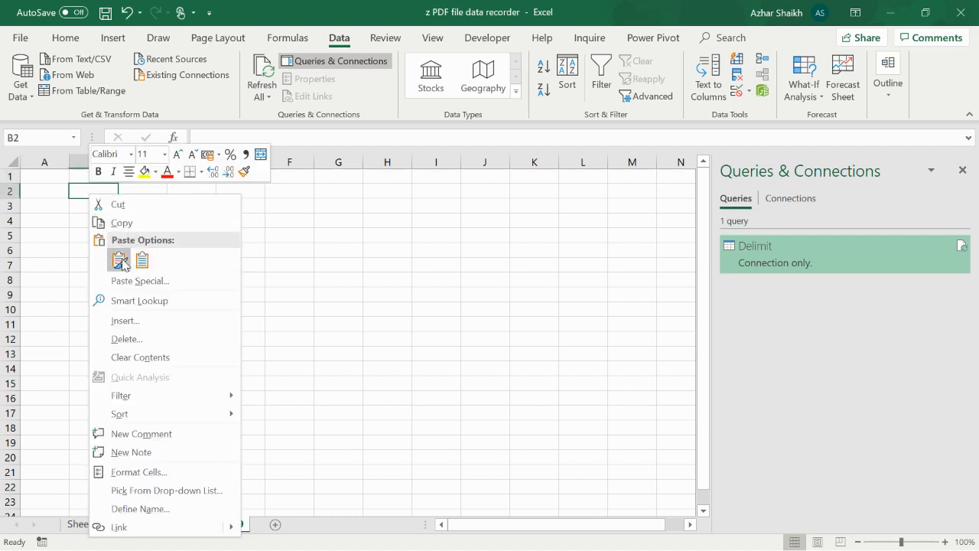
pyautogui.click(120, 260)
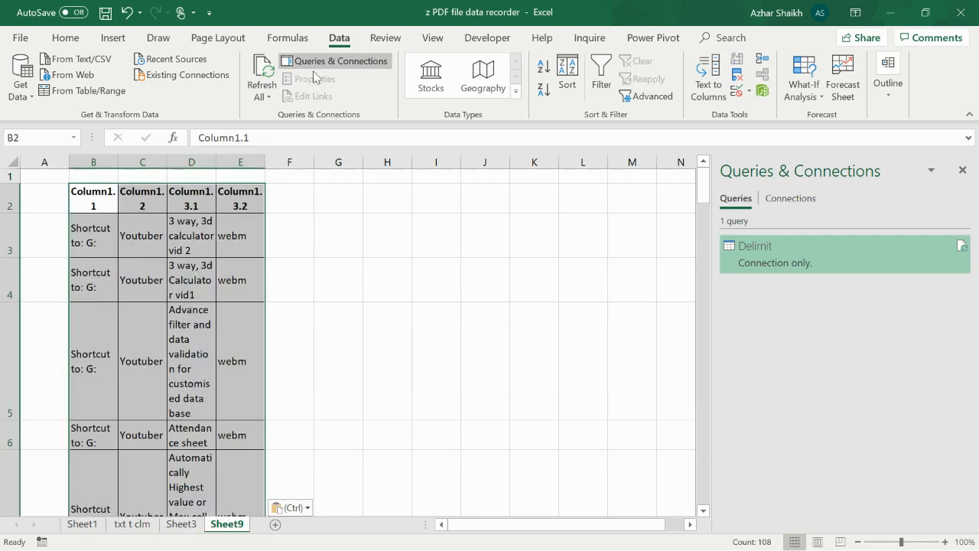
pyautogui.click(64, 37)
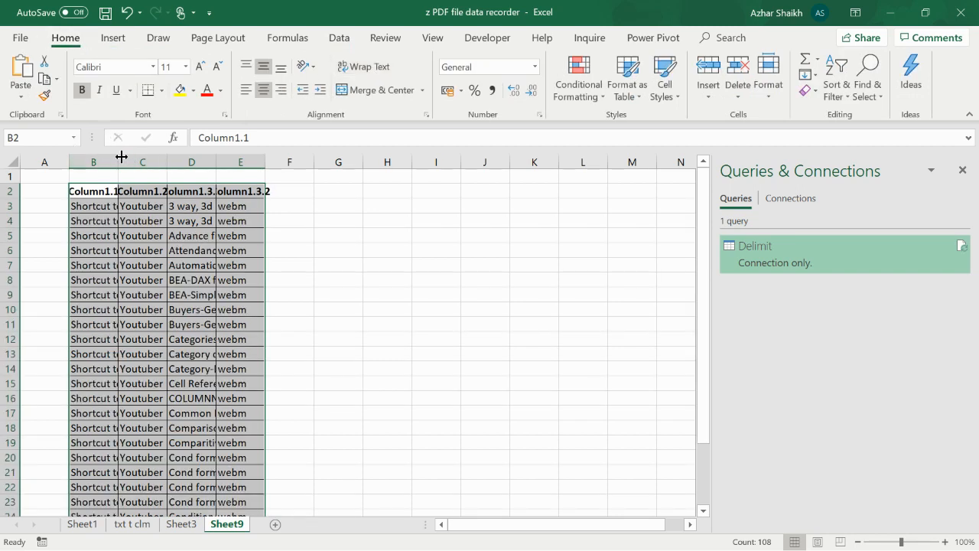
pyautogui.moveTo(121, 163); pyautogui.dragTo(133, 163)
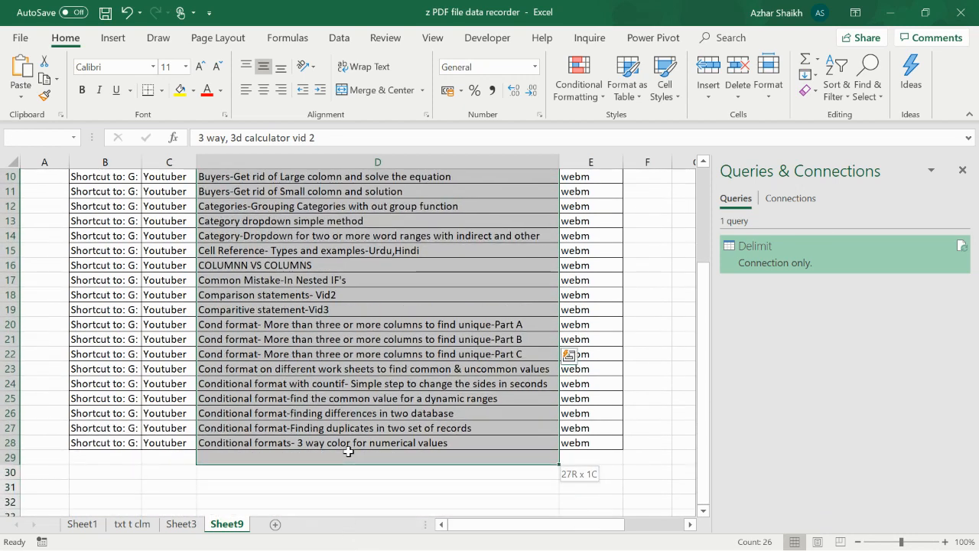
# - Copy the bare video titles onto Sheet1 starting at B21, then show the txt t clm sheet
pyautogui.rightClick(349, 455)
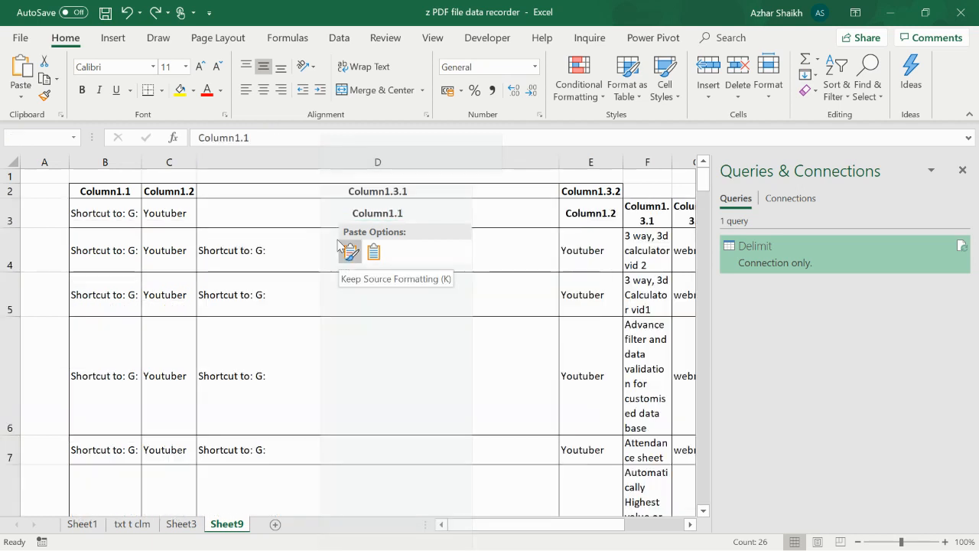
pyautogui.click(349, 251)
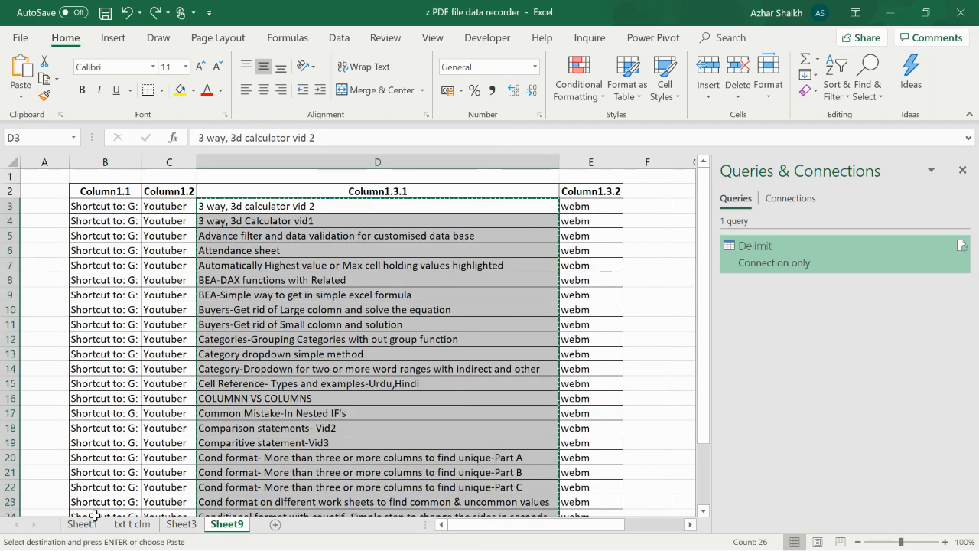
pyautogui.click(76, 529)
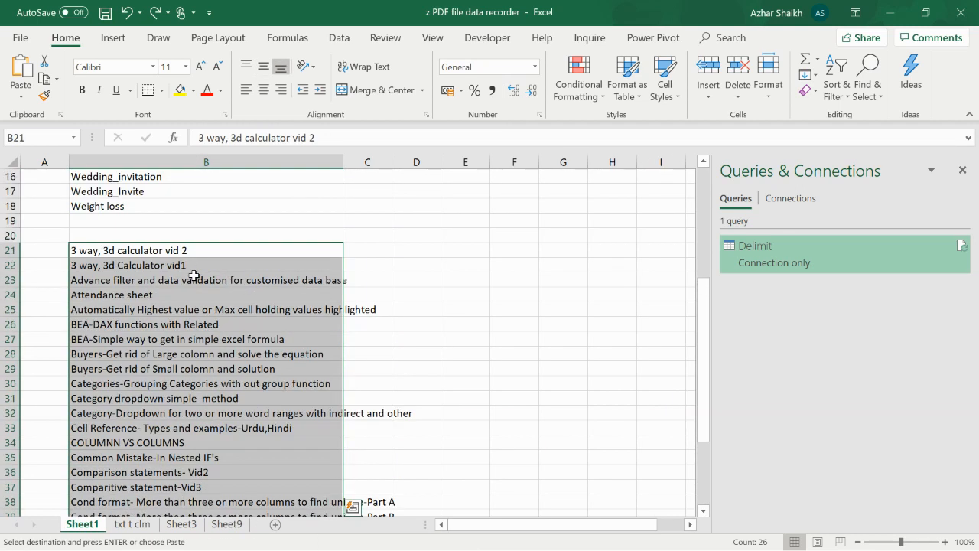
pyautogui.rightClick(193, 274)
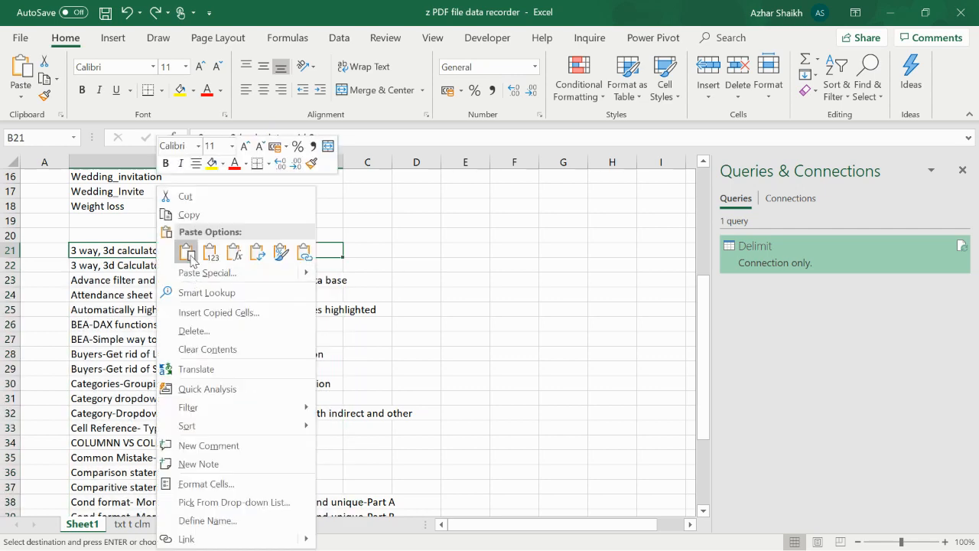
pyautogui.click(187, 253)
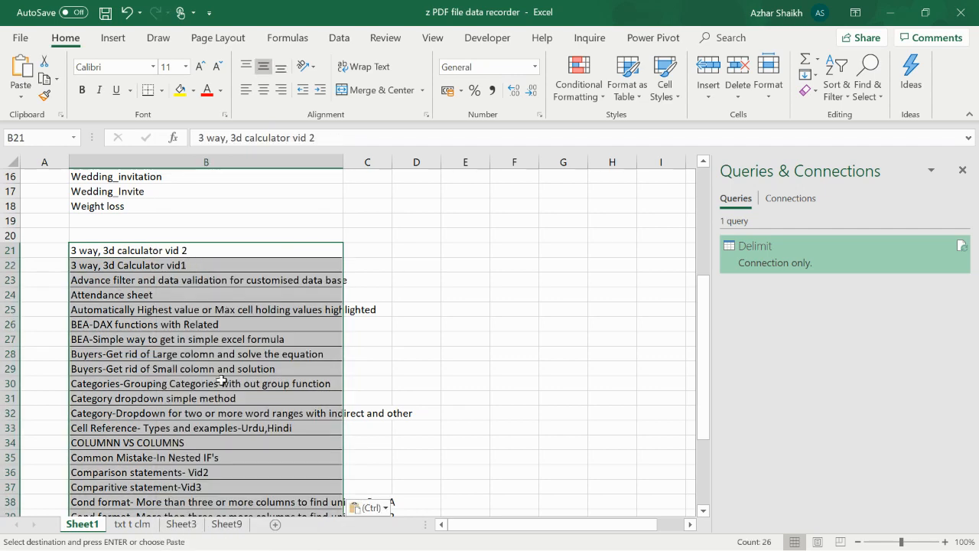
pyautogui.click(138, 526)
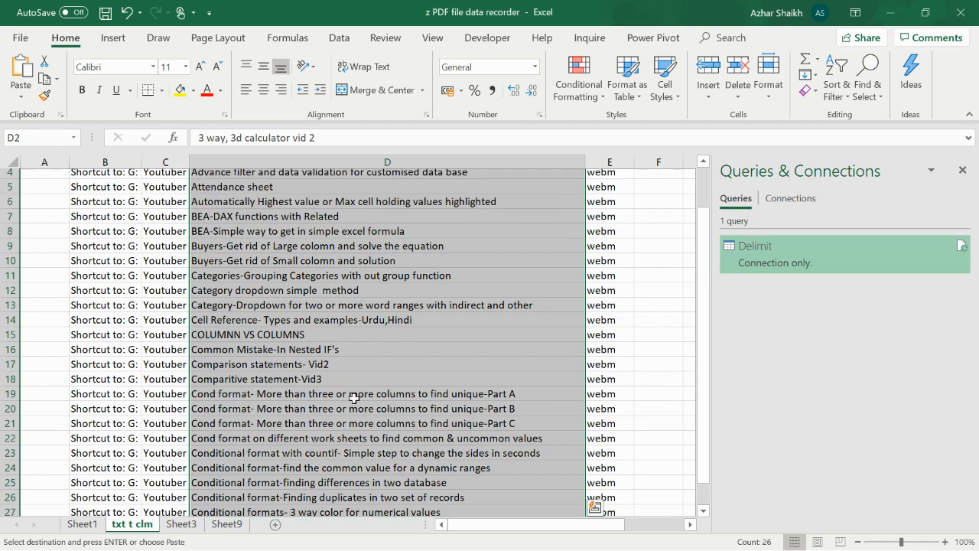
# - Replace '.webm' with nothing across Sheet3's 26 shortcut paths, leaving bare titles in column B
pyautogui.click(181, 523)
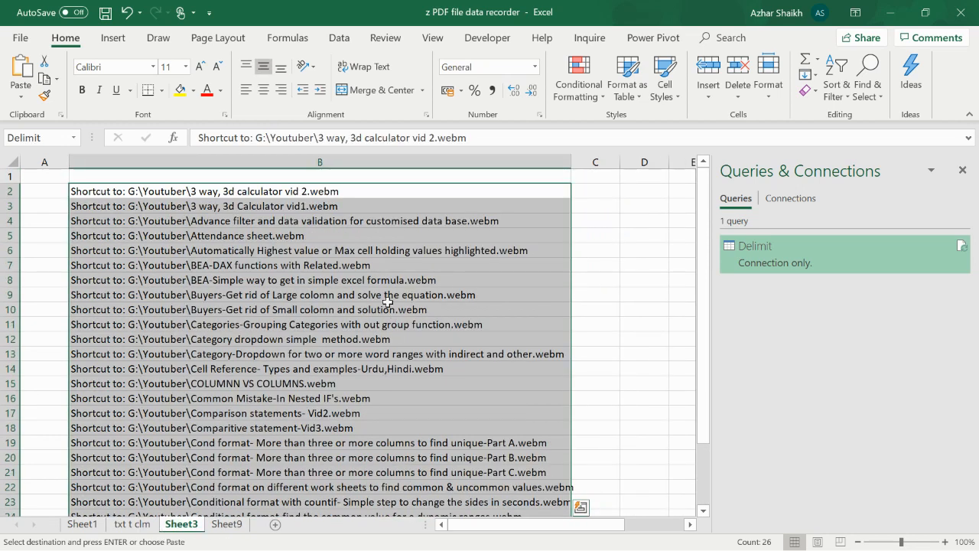
pyautogui.moveTo(324, 197)
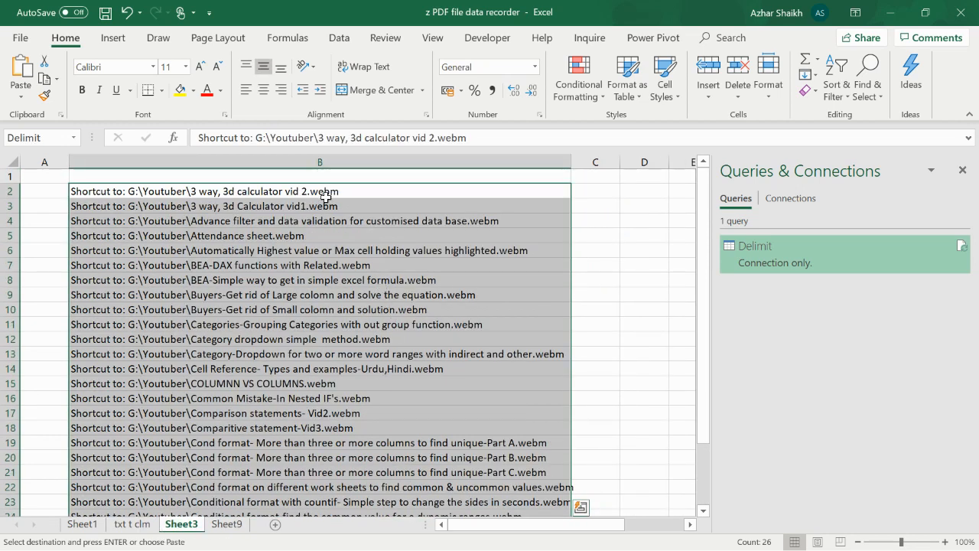
pyautogui.moveTo(318, 375)
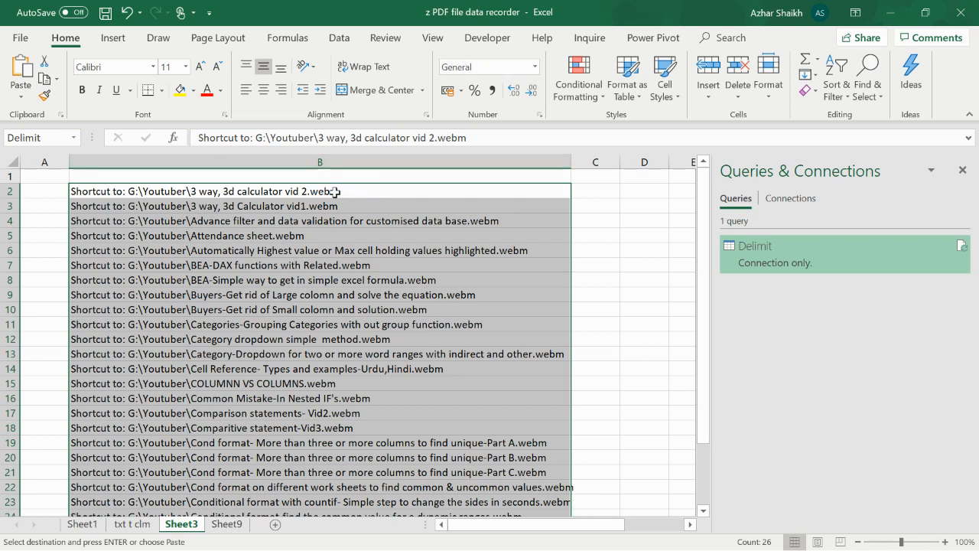
pyautogui.moveTo(357, 223)
pyautogui.write('.webm')
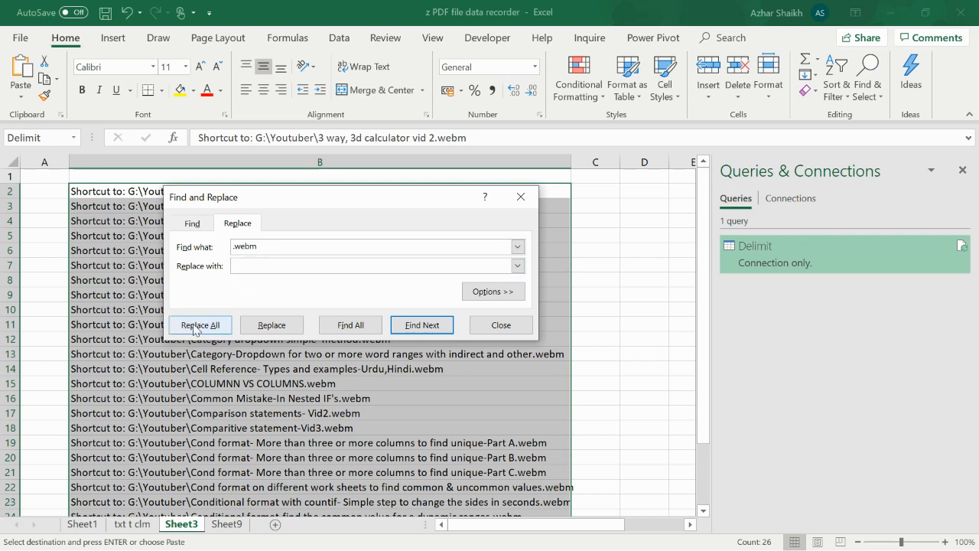
pyautogui.click(199, 324)
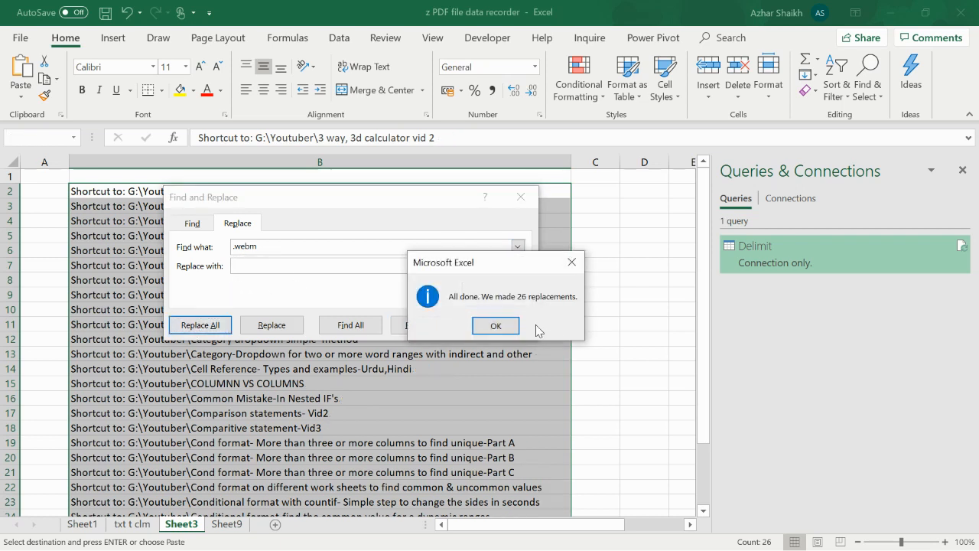
pyautogui.click(495, 324)
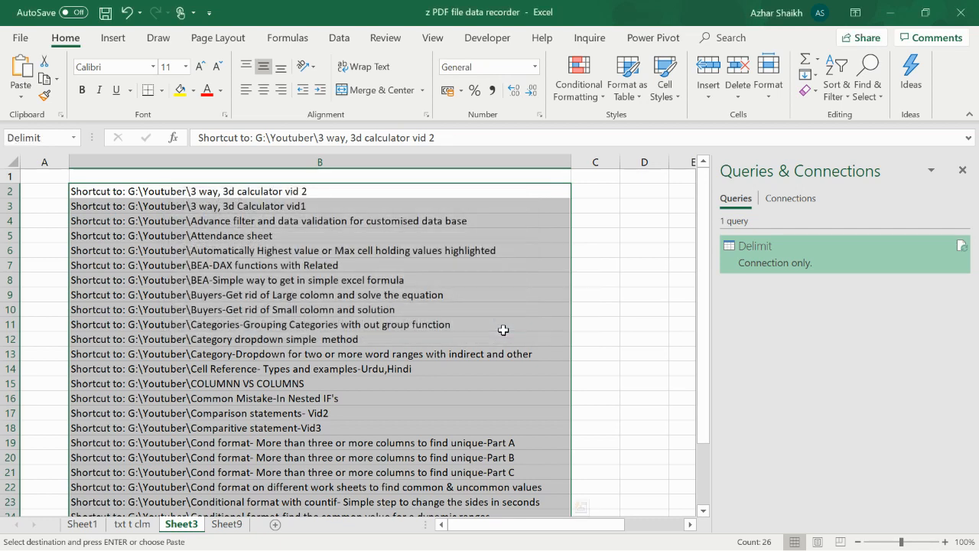
pyautogui.click(318, 279)
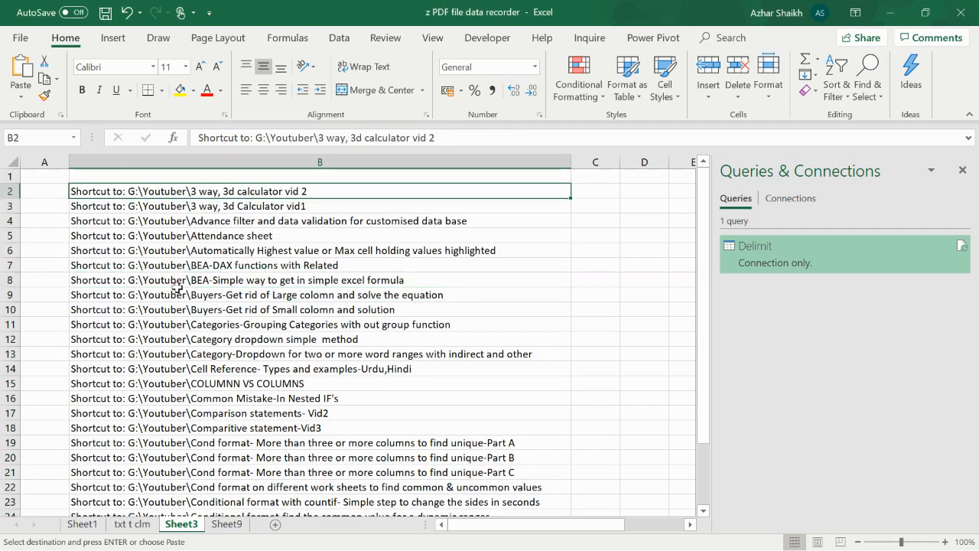
pyautogui.moveTo(318, 312)
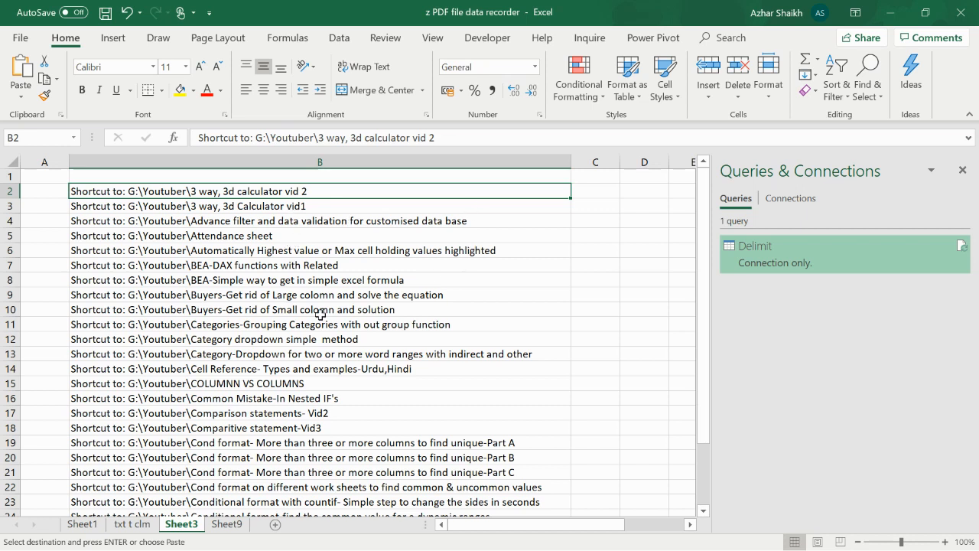
pyautogui.moveTo(453, 373)
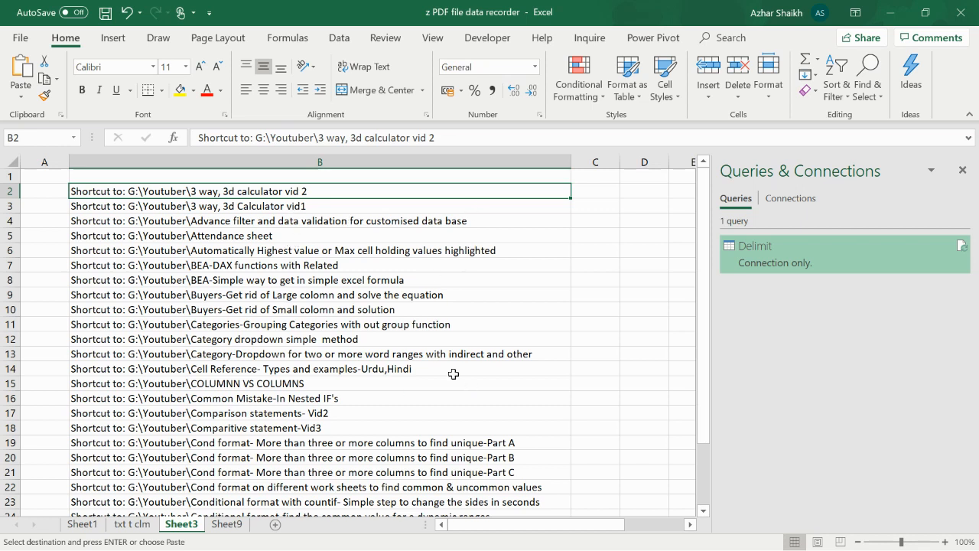
pyautogui.moveTo(316, 266)
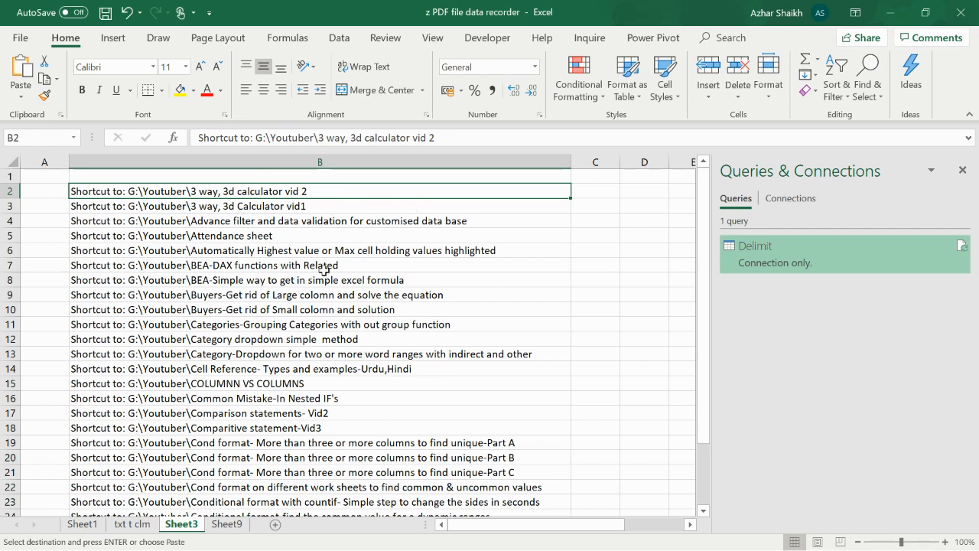
pyautogui.moveTo(333, 329)
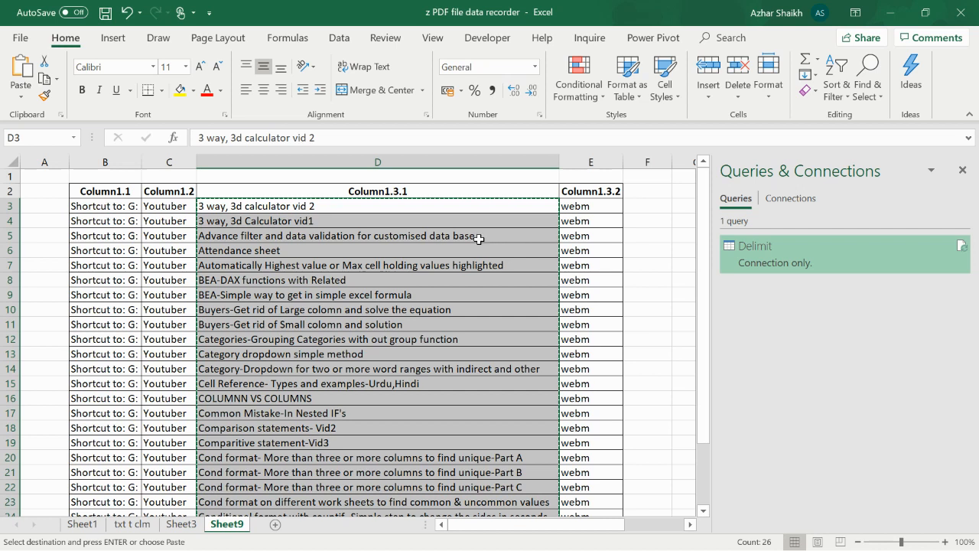
pyautogui.moveTo(361, 239)
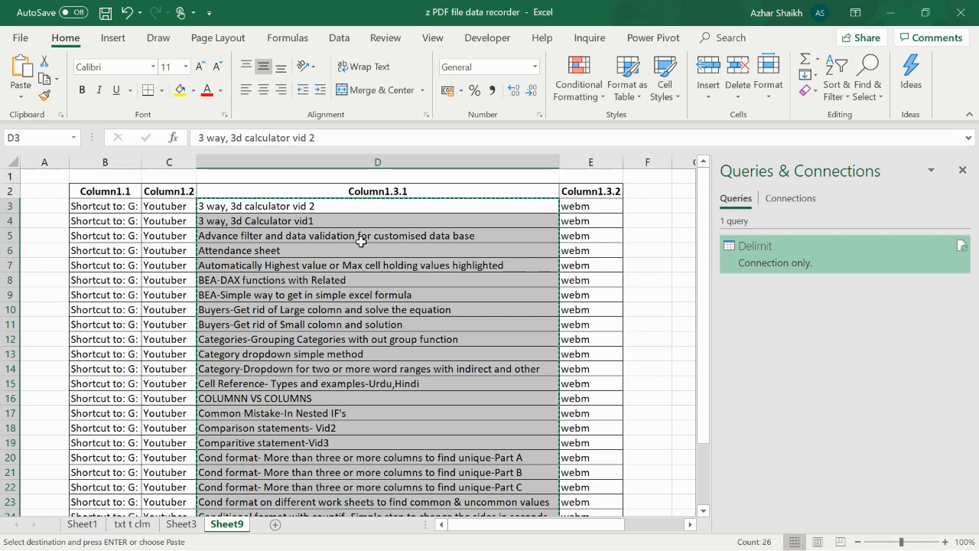
pyautogui.moveTo(397, 266)
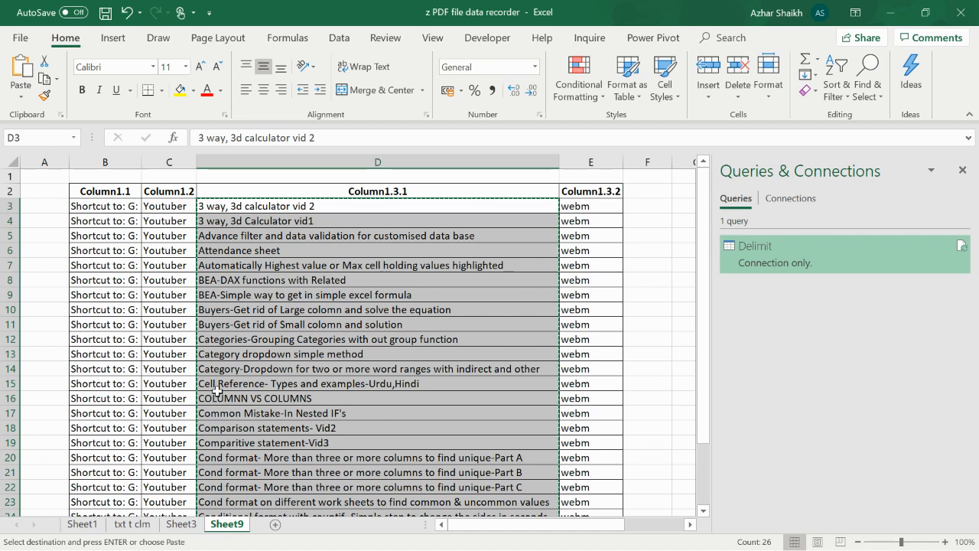
pyautogui.moveTo(263, 361)
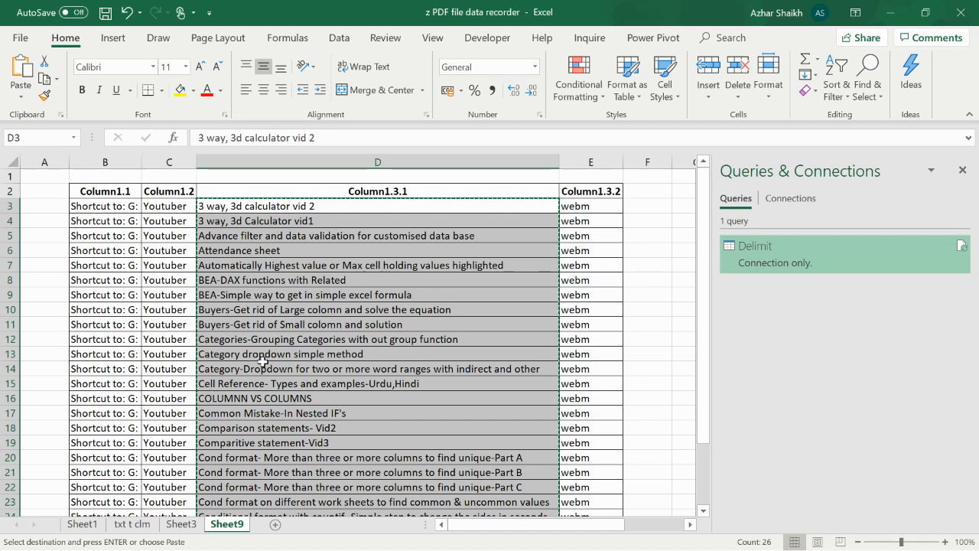
pyautogui.moveTo(910, 77)
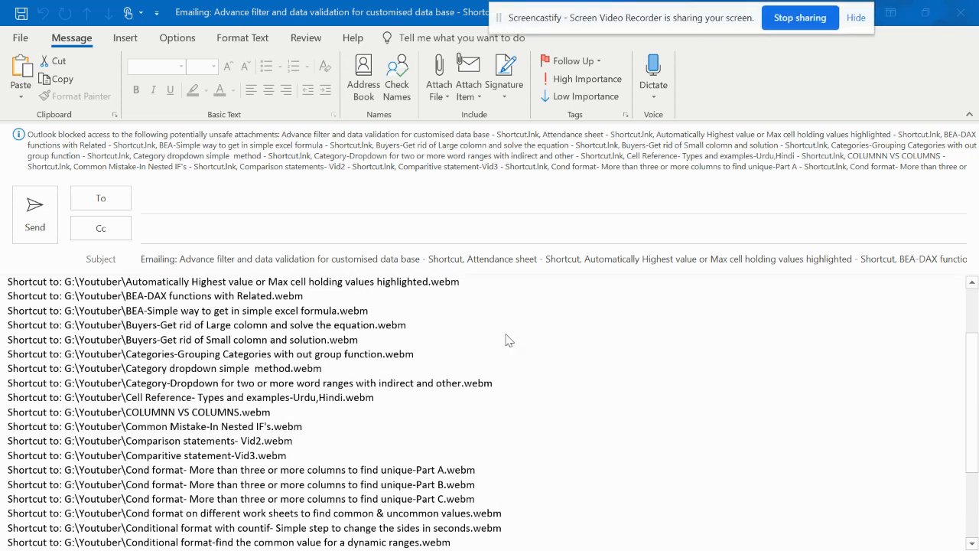
pyautogui.moveTo(451, 432)
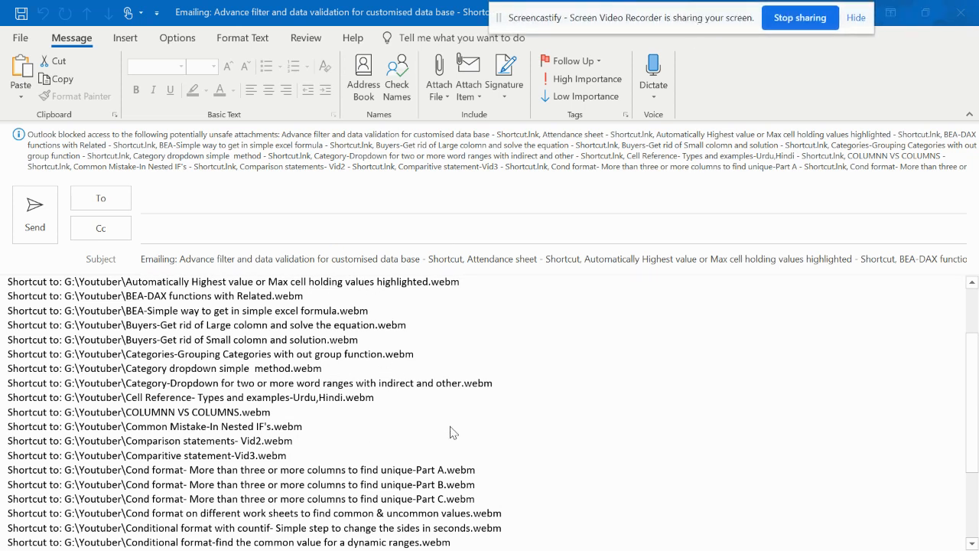
pyautogui.moveTo(407, 343)
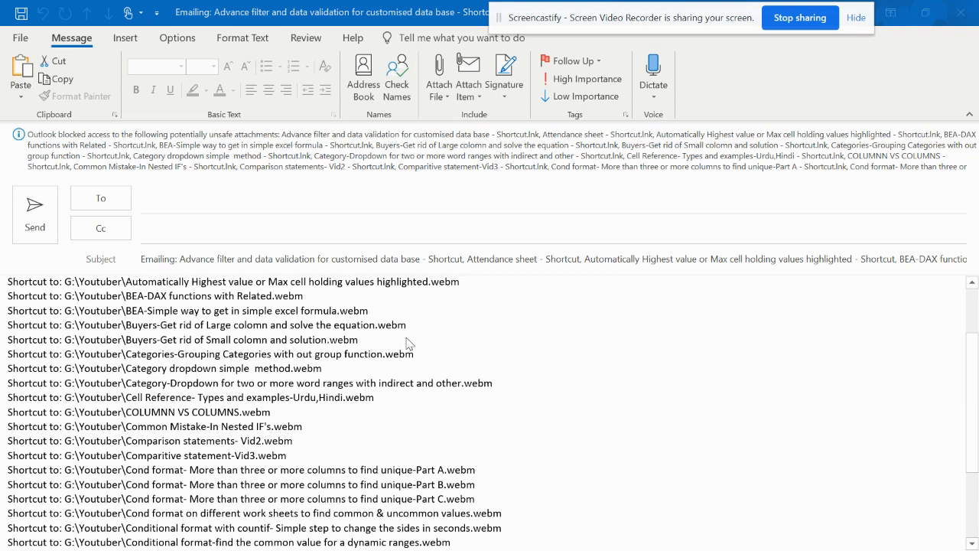
pyautogui.moveTo(436, 330)
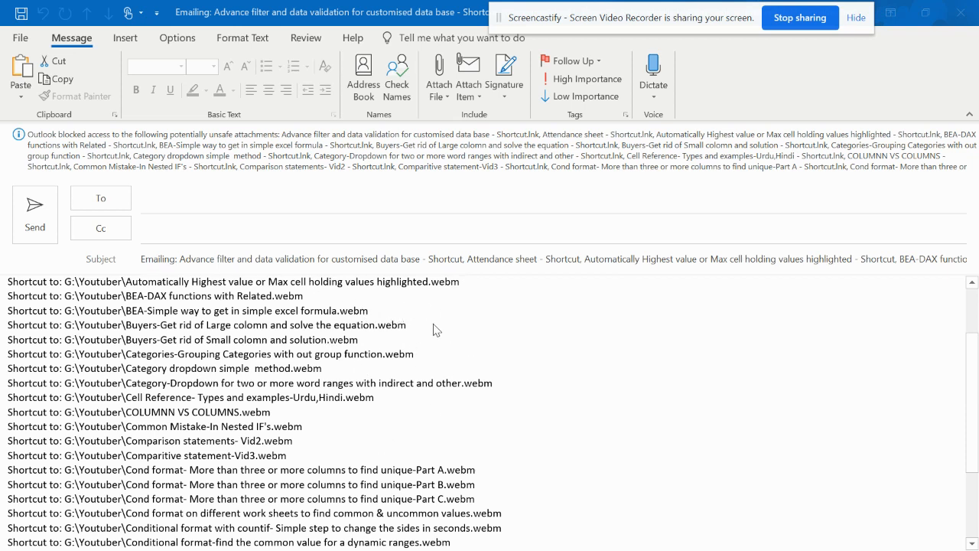
pyautogui.moveTo(330, 431)
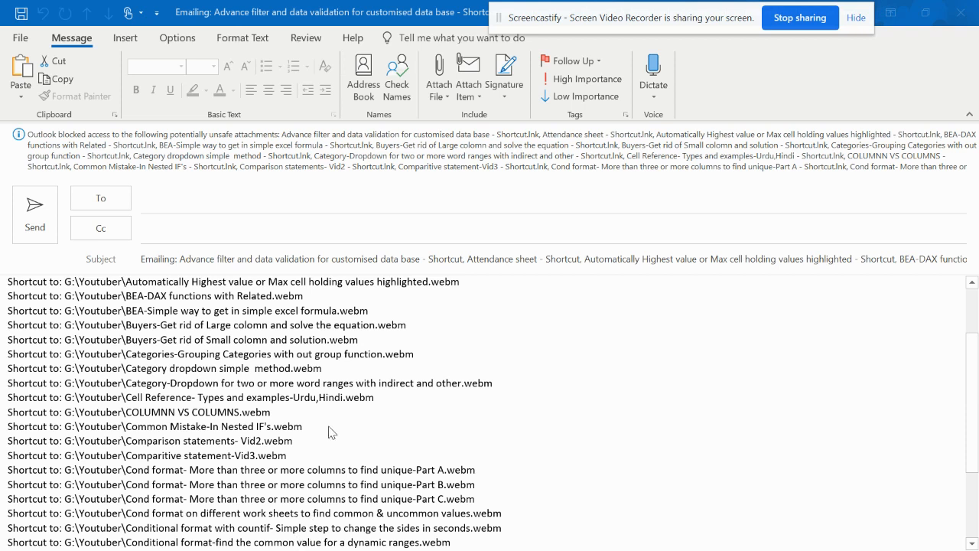